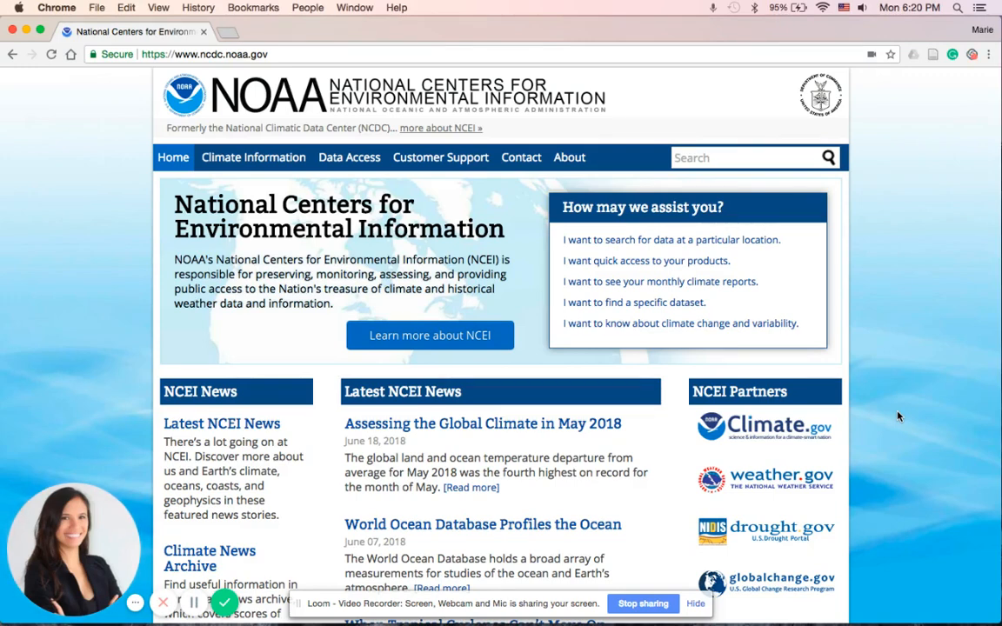
{"action": "mouse_move", "coordinate": [109, 73]}
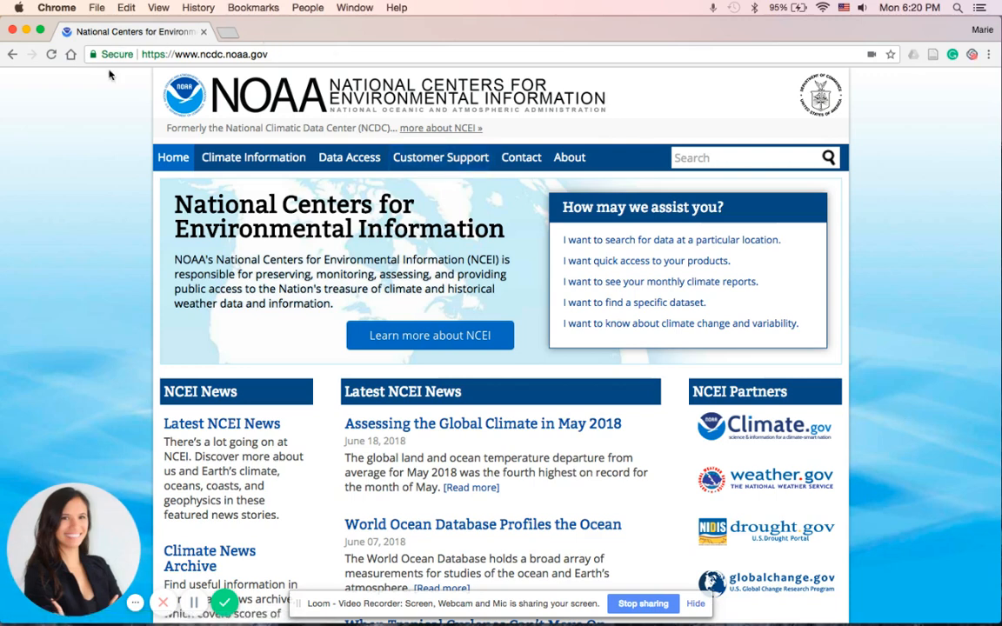
{"action": "mouse_move", "coordinate": [390, 115]}
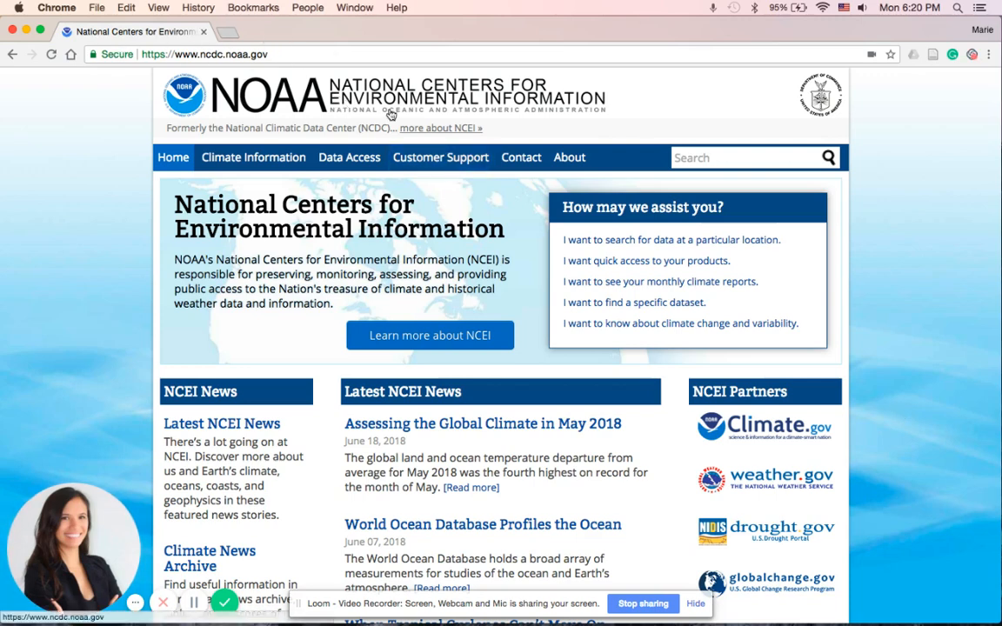
{"action": "mouse_move", "coordinate": [766, 341]}
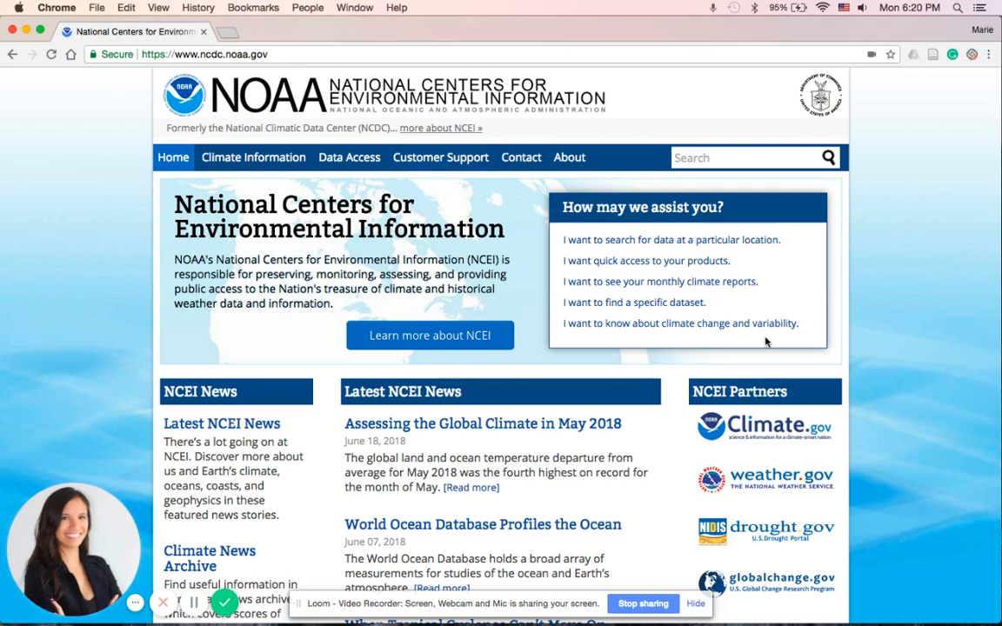
{"action": "mouse_move", "coordinate": [939, 356]}
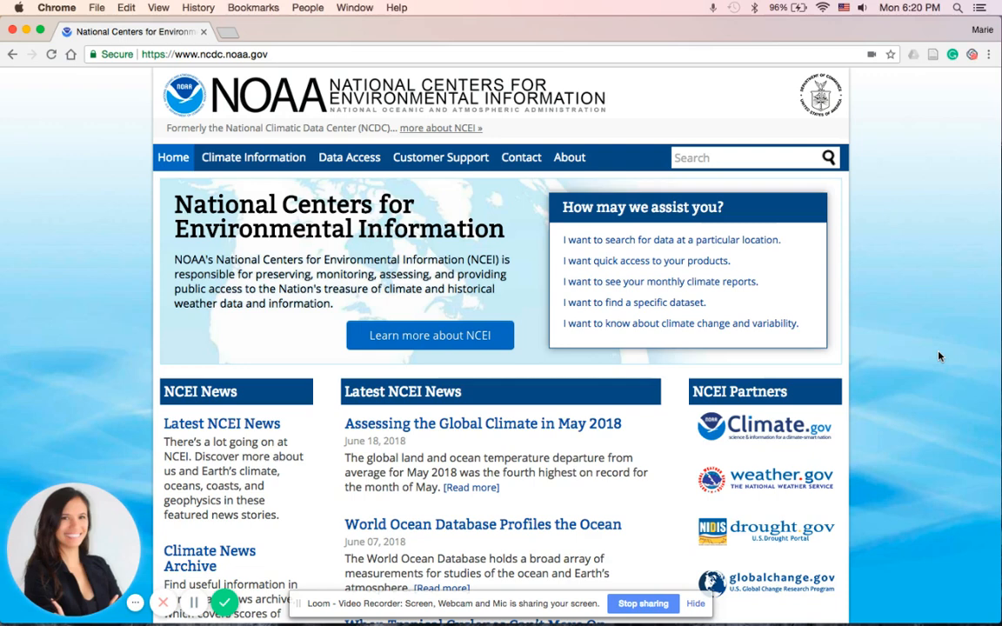
{"action": "mouse_move", "coordinate": [463, 278]}
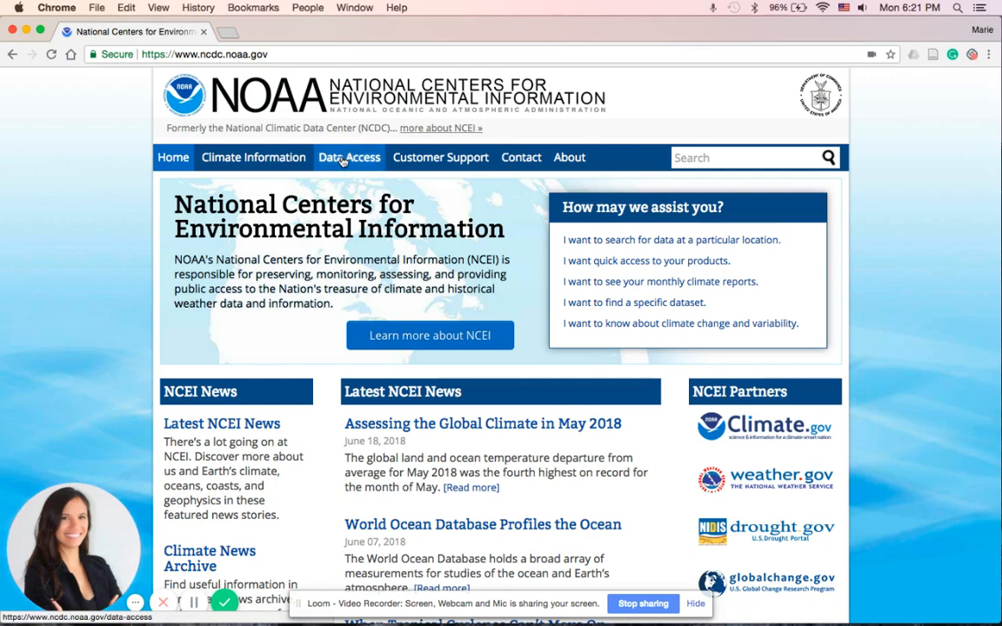
{"action": "mouse_move", "coordinate": [348, 157]}
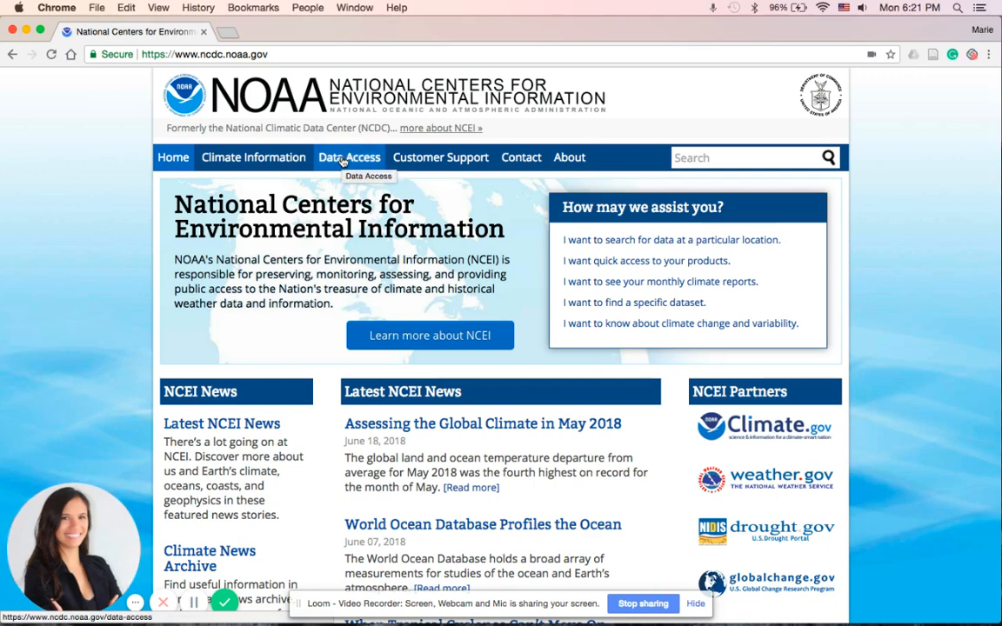
Navigate from Data Access to the Land-Based Station Data page.
{"action": "left_click", "coordinate": [347, 157]}
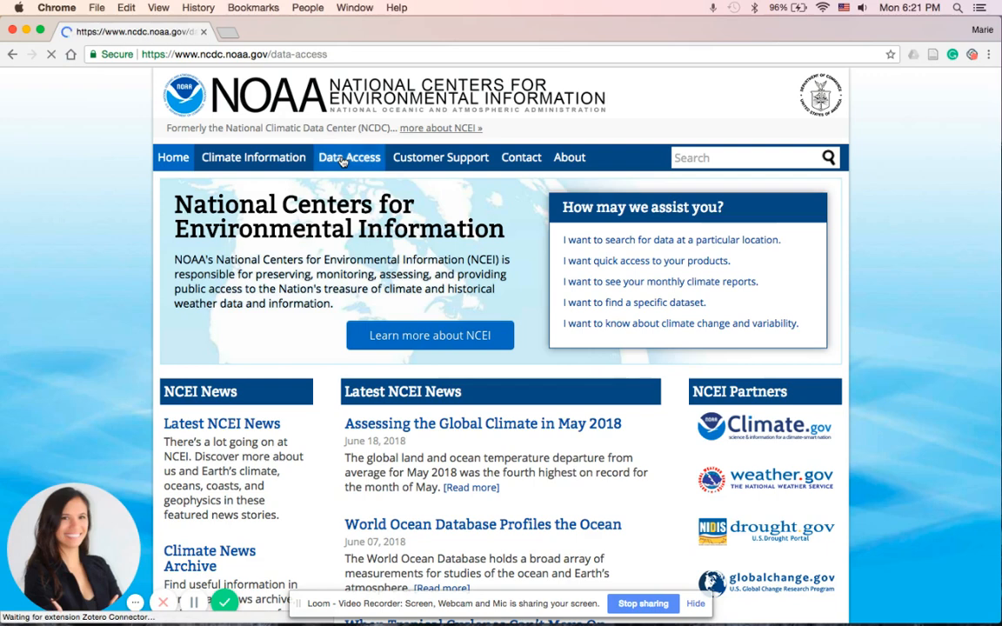
{"action": "left_click", "coordinate": [348, 157]}
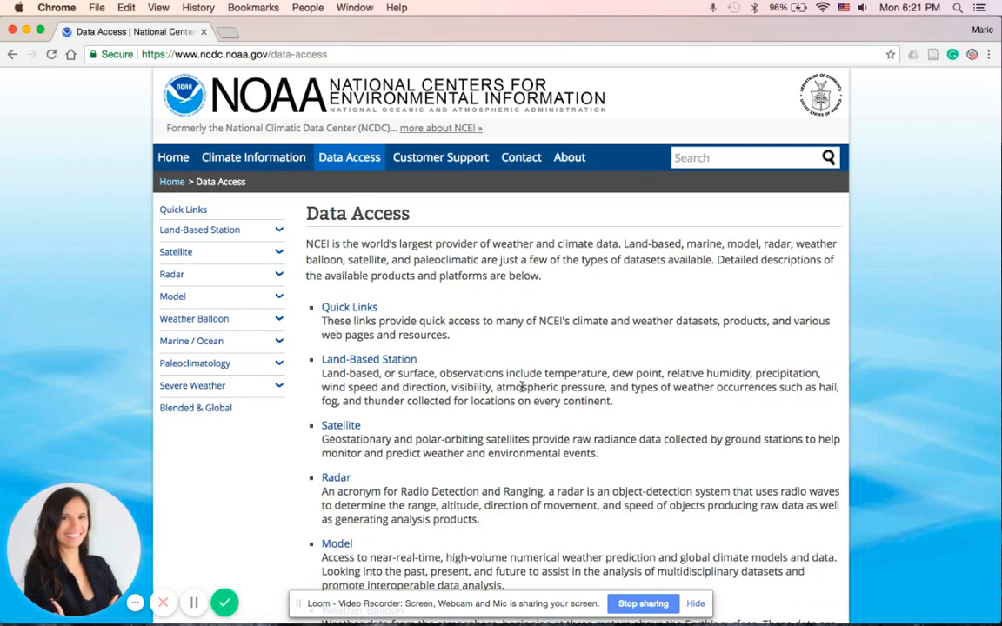
{"action": "scroll", "scroll_direction": "down", "scroll_amount": 3}
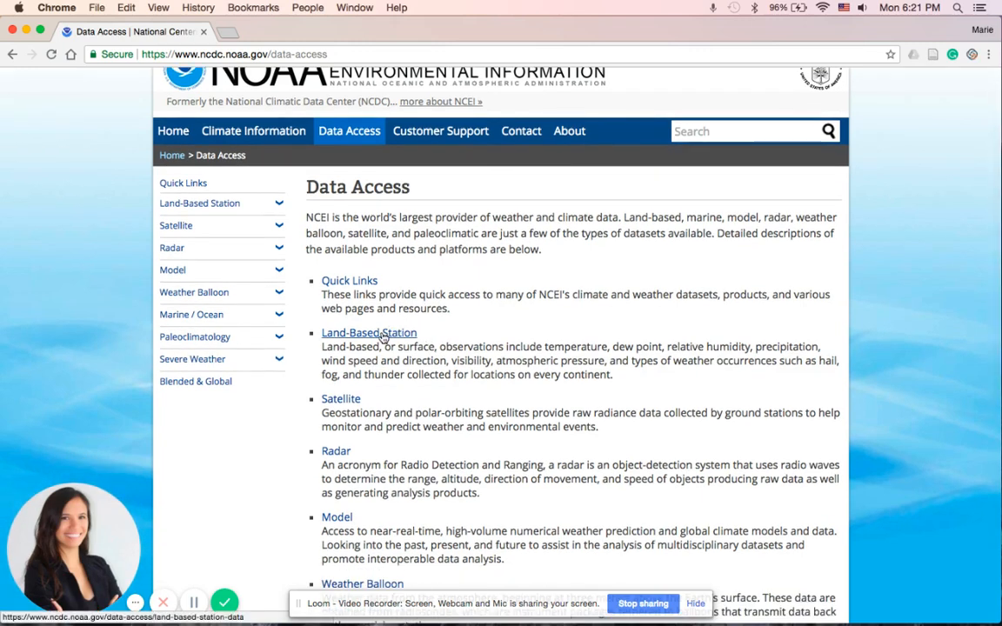
{"action": "left_click", "coordinate": [368, 332]}
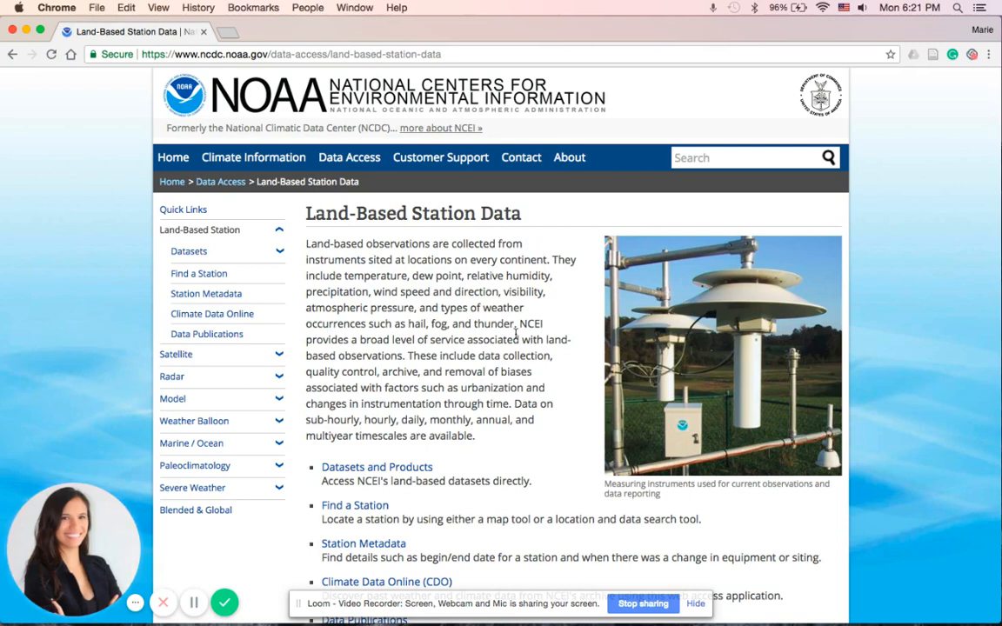
Launch the Find a Station tool from the Land-Based Station Data page.
{"action": "scroll", "scroll_direction": "down", "scroll_amount": 3}
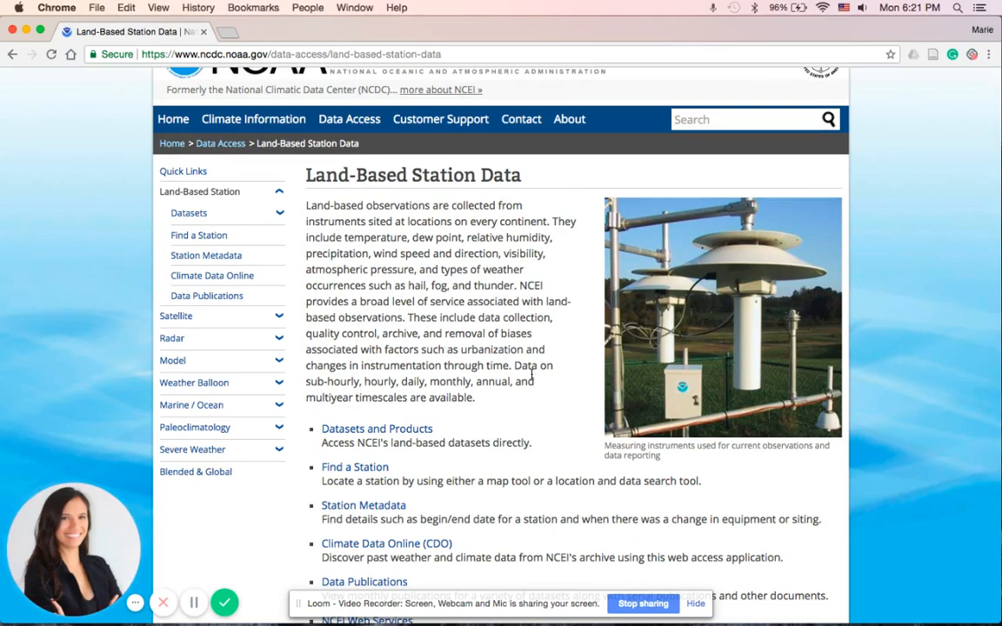
{"action": "scroll", "scroll_direction": "down", "scroll_amount": 3}
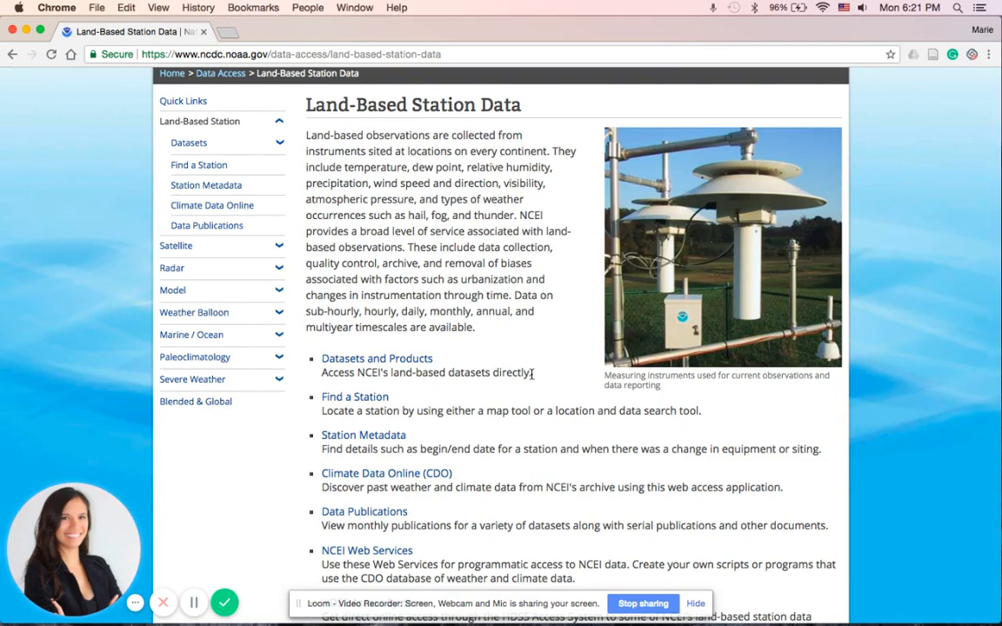
{"action": "mouse_move", "coordinate": [529, 374]}
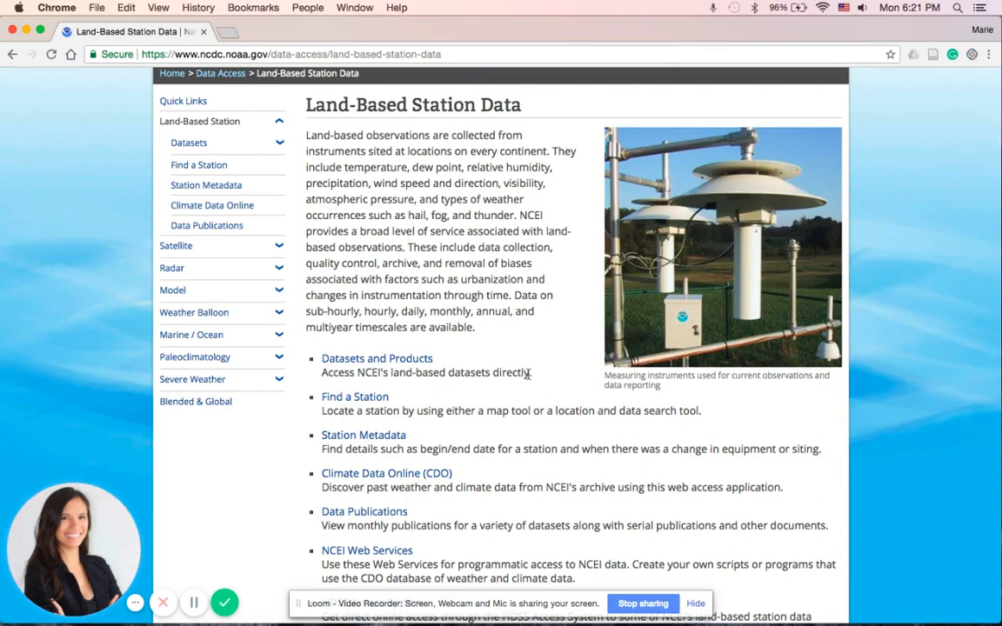
{"action": "left_click", "coordinate": [355, 397]}
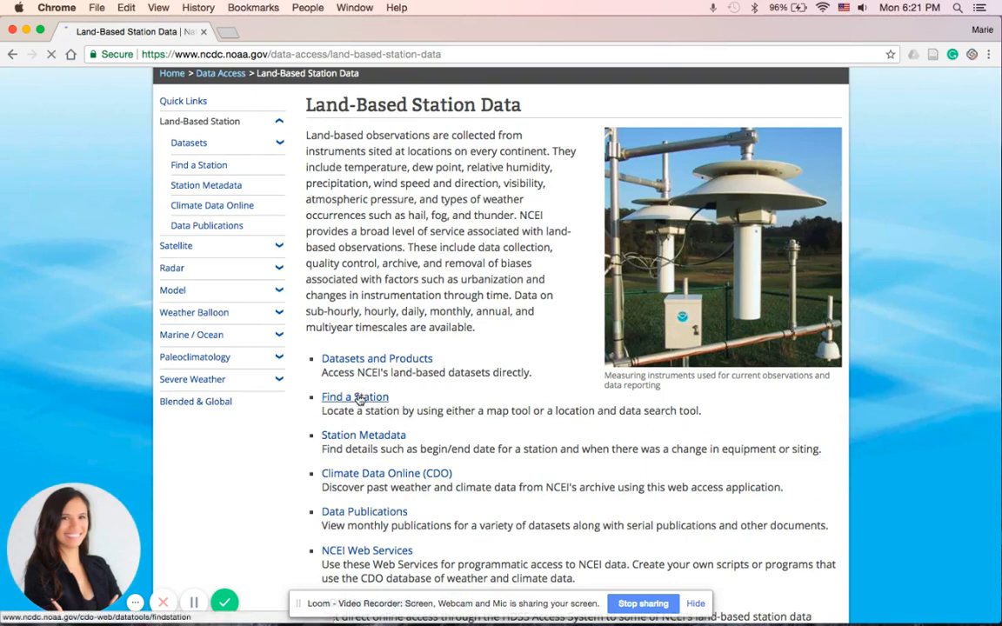
{"action": "left_click", "coordinate": [355, 397]}
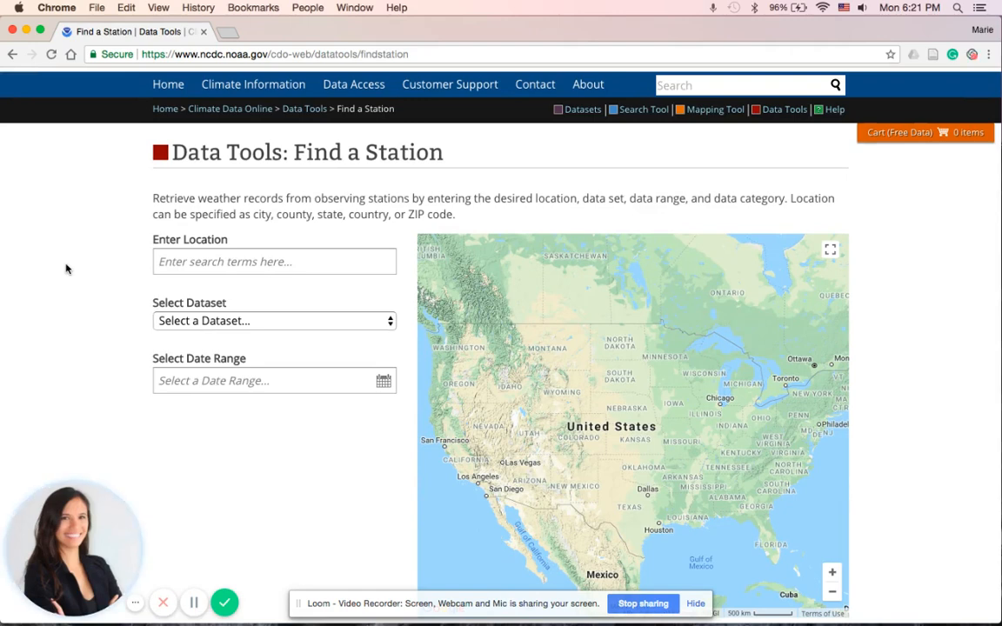
{"action": "mouse_move", "coordinate": [88, 333]}
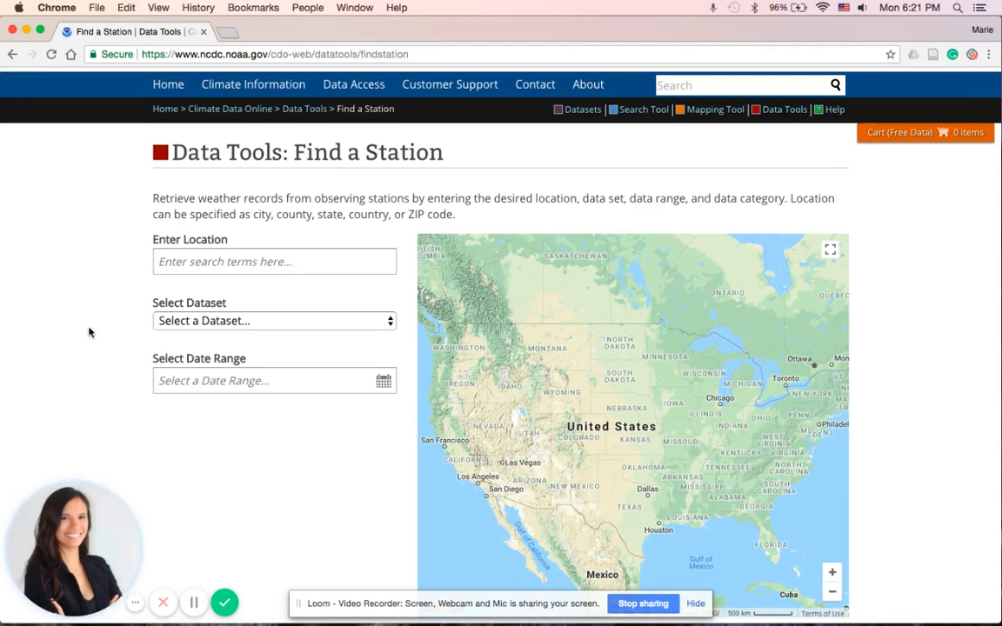
Enter Haleakalā, Hawaii as the location and choose the Global Summary of the Month dataset.
{"action": "left_click", "coordinate": [275, 261]}
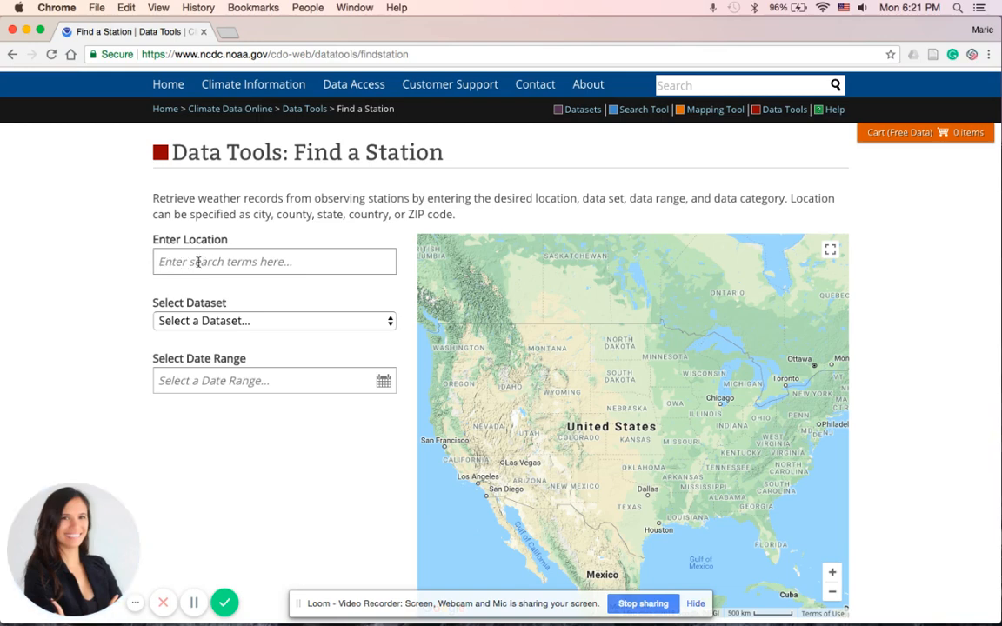
{"action": "left_click", "coordinate": [275, 261]}
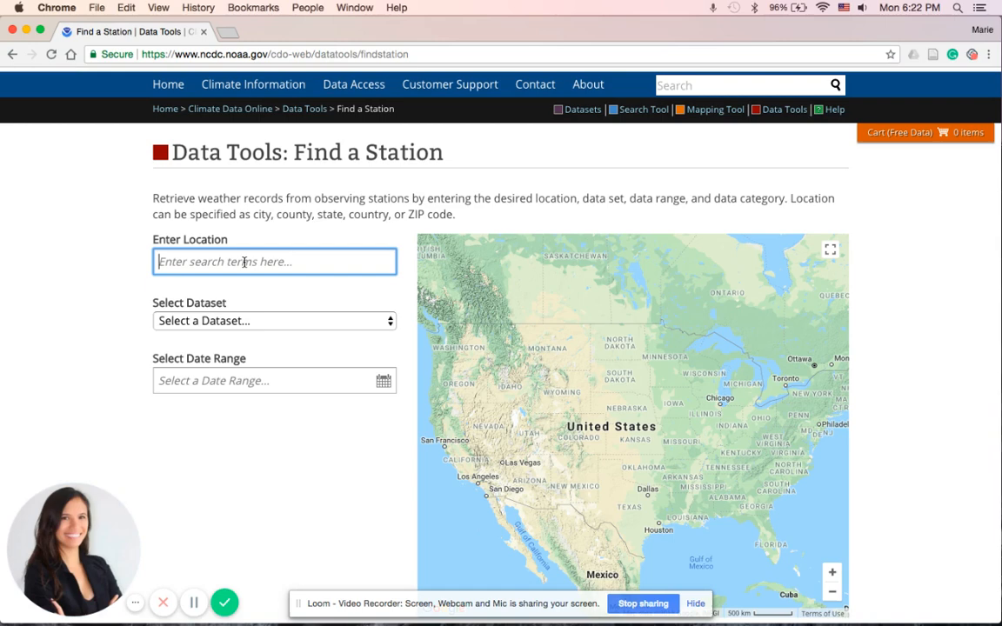
{"action": "type", "text": "H"}
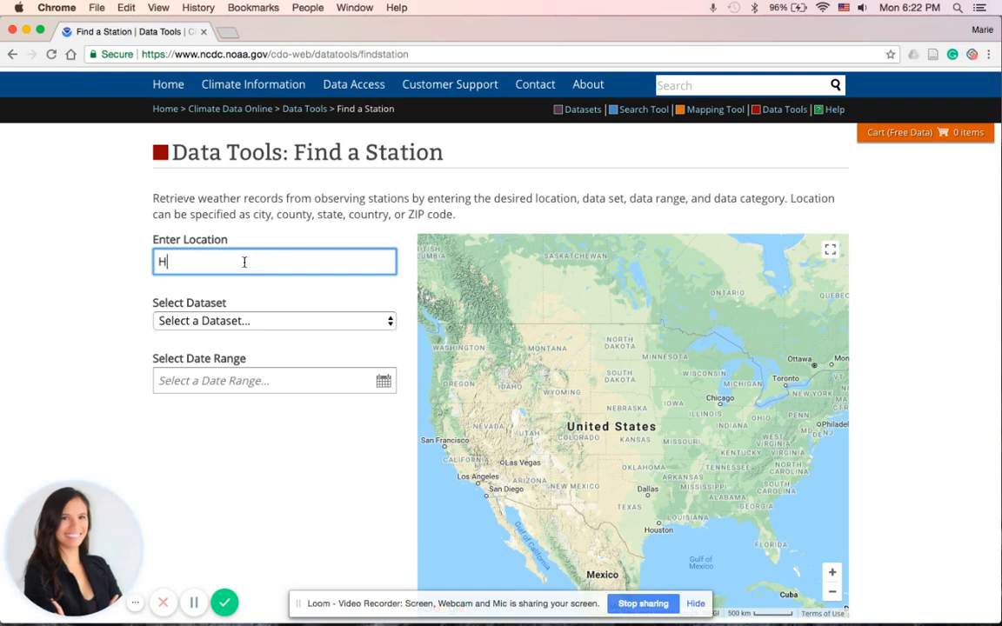
{"action": "type", "text": "aleakalā, Hawaii, USA"}
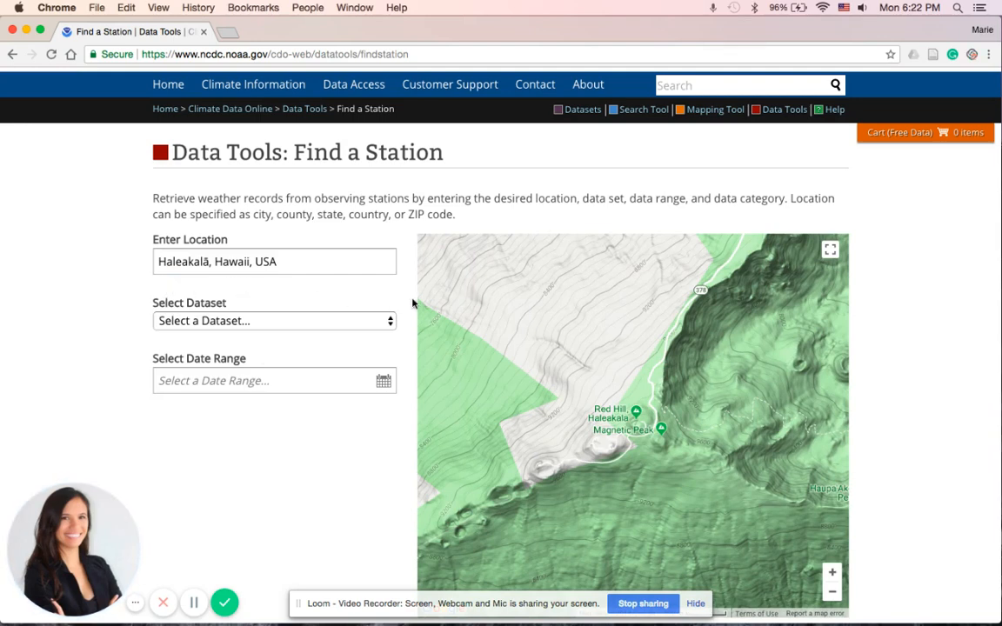
{"action": "left_click", "coordinate": [275, 320]}
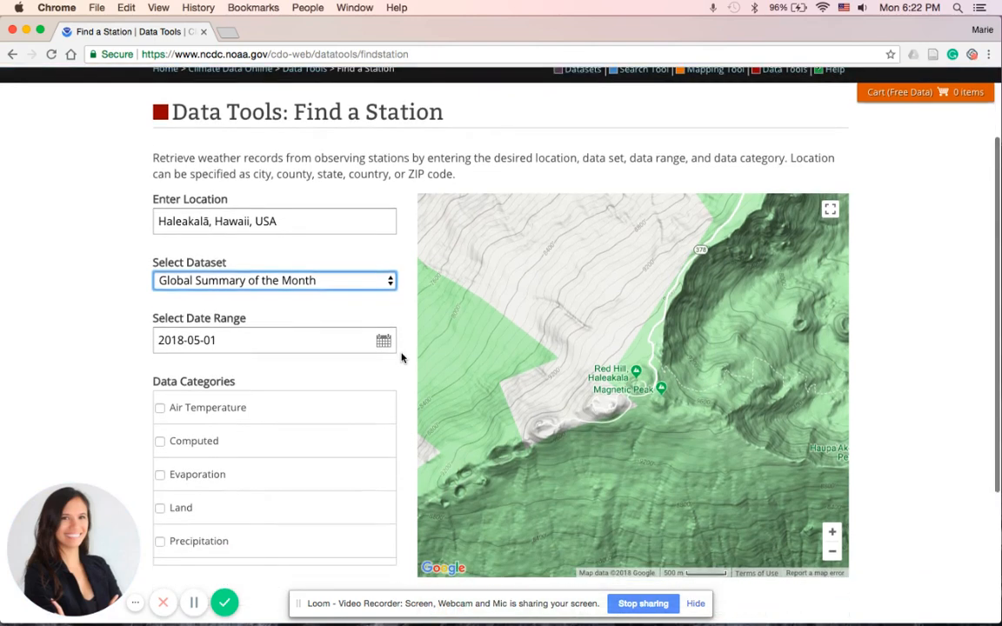
{"action": "mouse_move", "coordinate": [469, 381]}
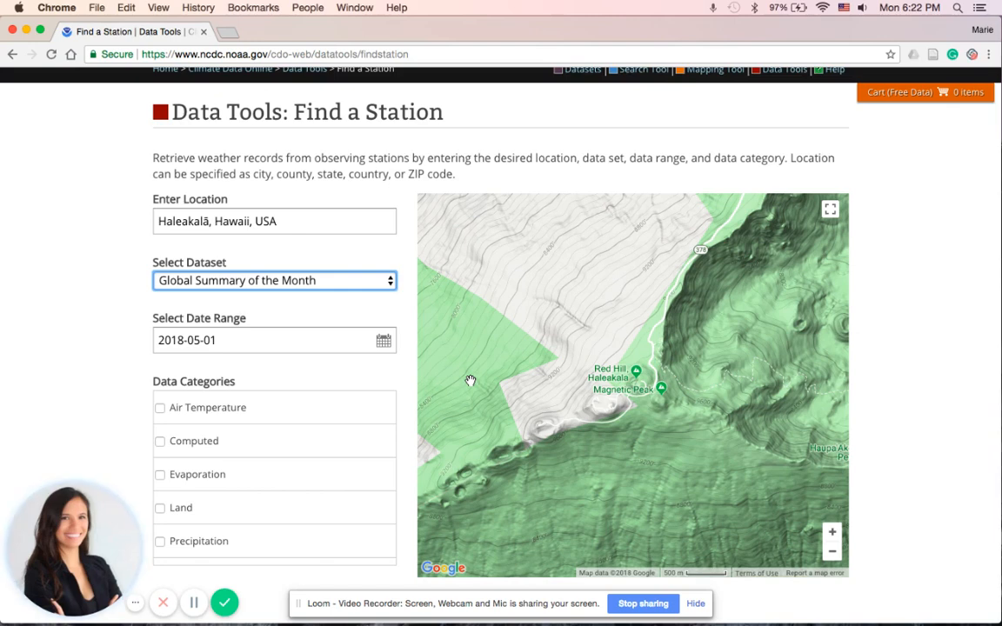
Set the search date range from 1988-01-01 to 2017-12-31 and apply it.
{"action": "left_click", "coordinate": [382, 339]}
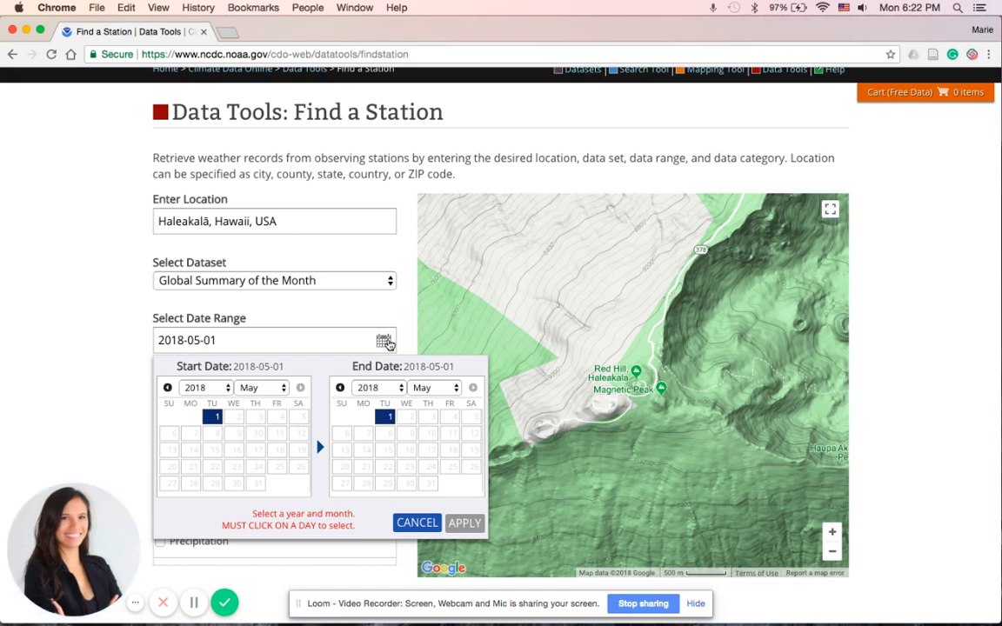
{"action": "left_click", "coordinate": [205, 386]}
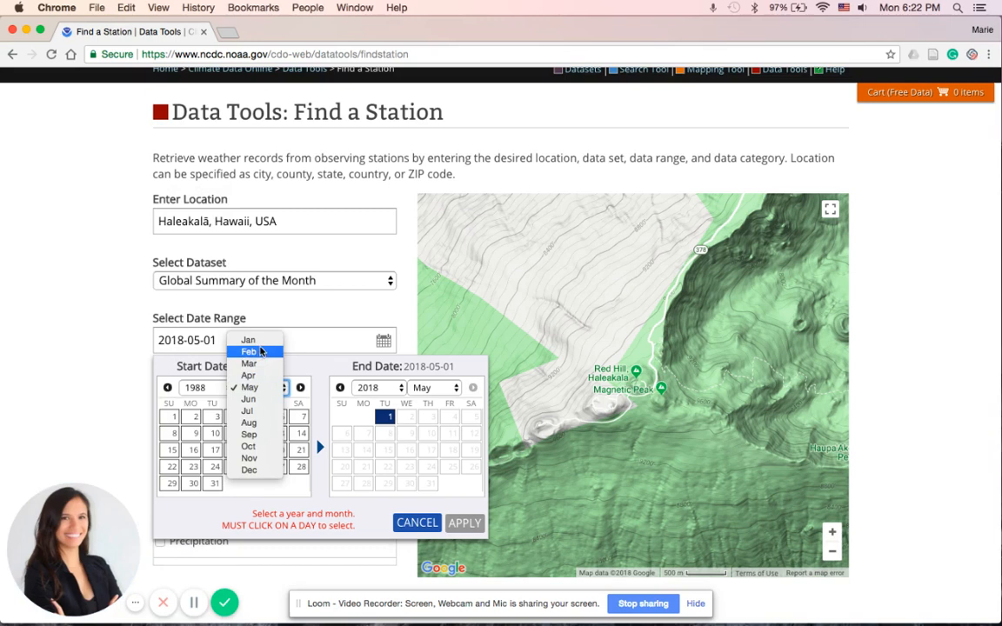
{"action": "left_click", "coordinate": [247, 339]}
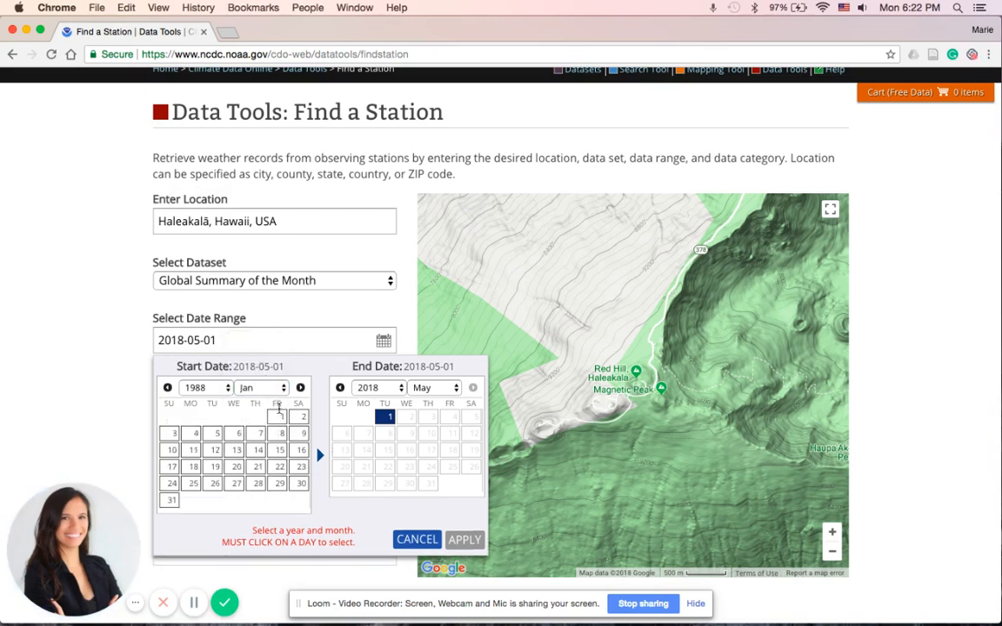
{"action": "left_click", "coordinate": [280, 416]}
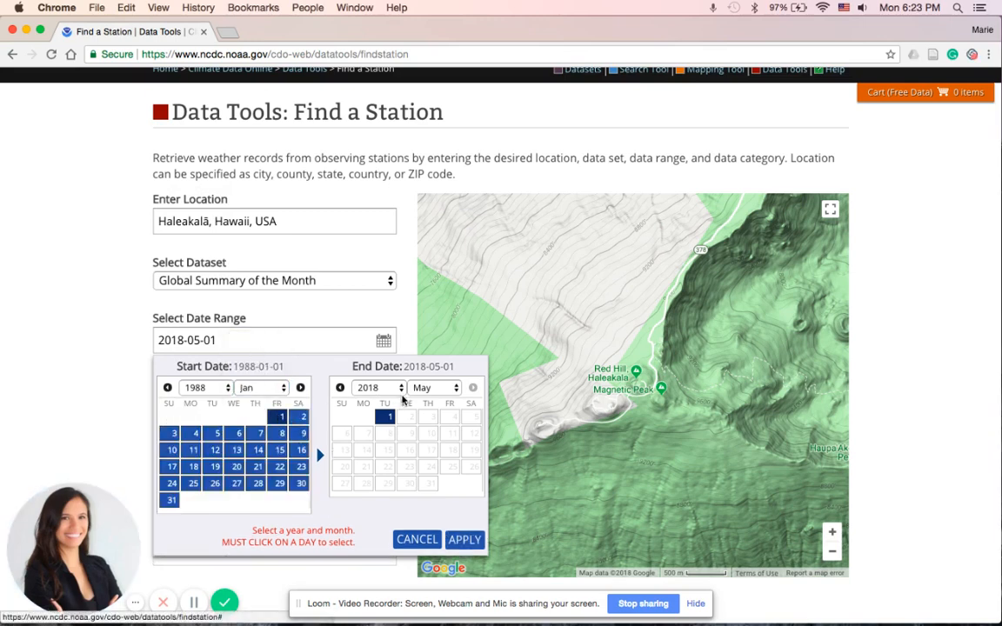
{"action": "left_click", "coordinate": [376, 386]}
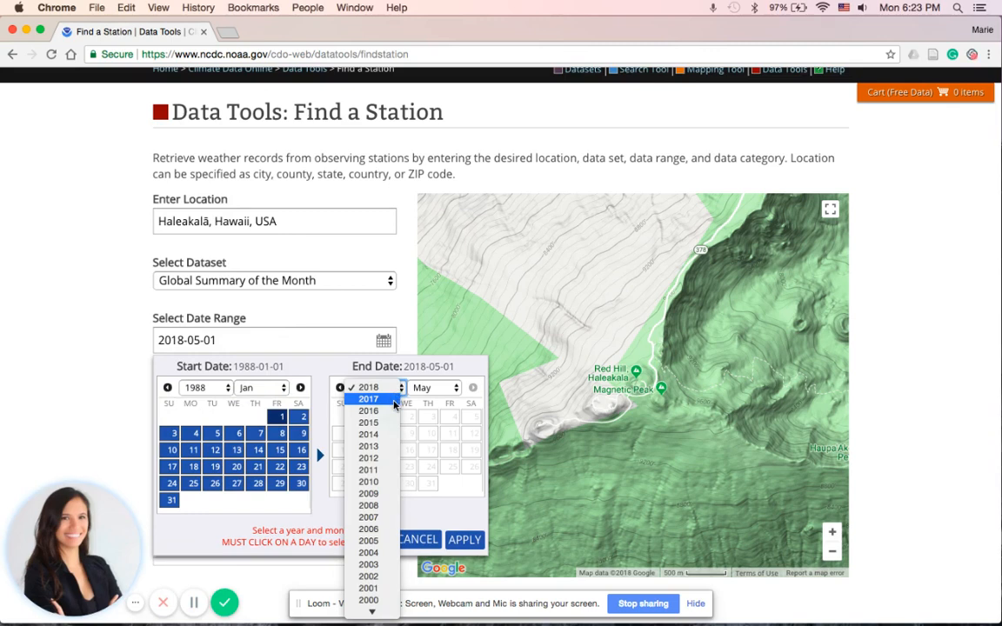
{"action": "left_click", "coordinate": [369, 398]}
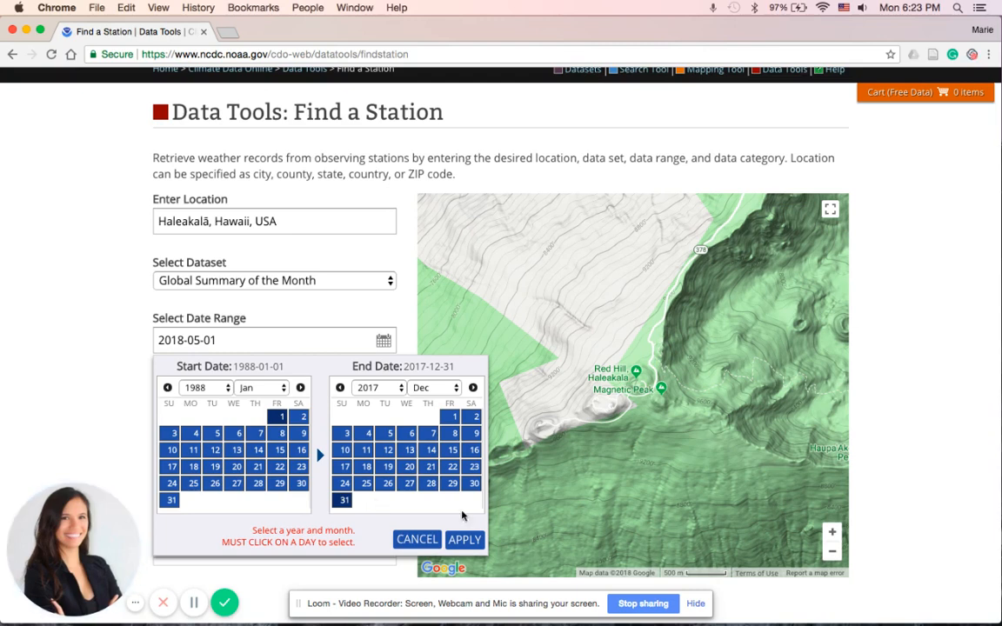
{"action": "left_click", "coordinate": [464, 539]}
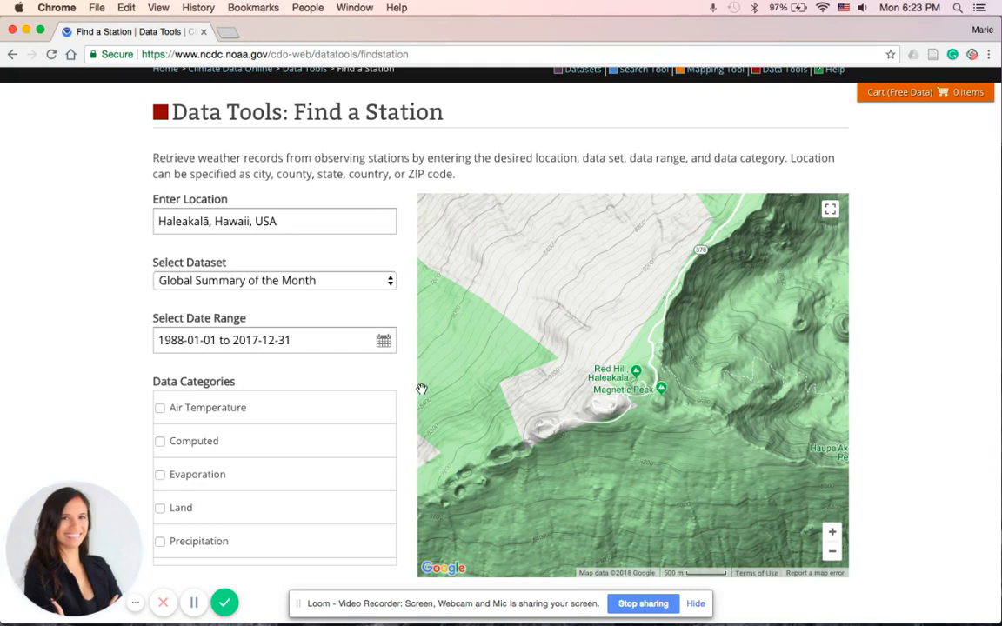
Check Air Temperature and Precipitation categories and zoom out to reveal 3 stations near Kula.
{"action": "scroll", "scroll_direction": "down", "scroll_amount": 3}
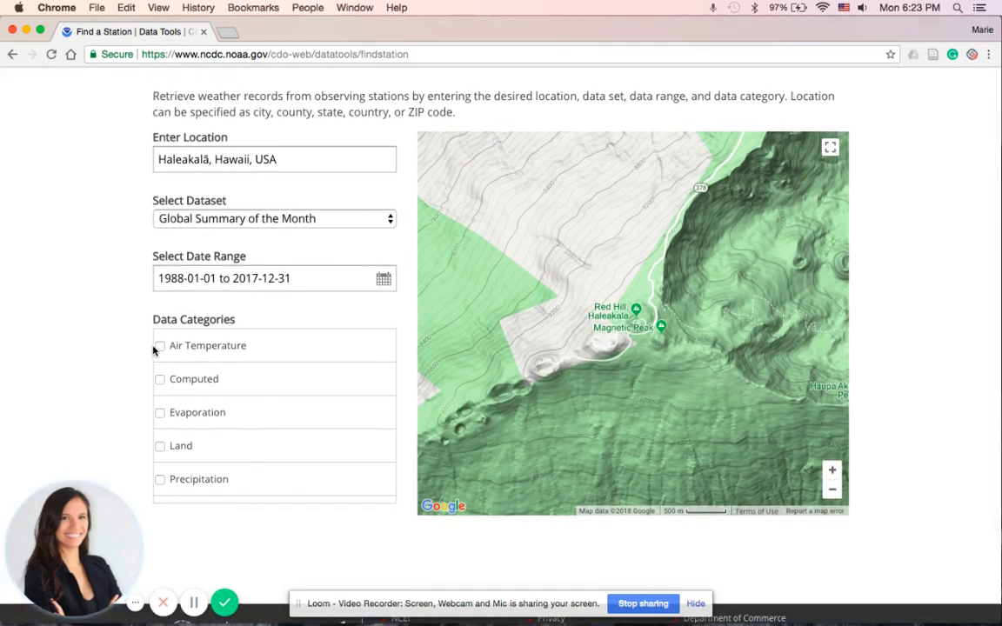
{"action": "left_click", "coordinate": [160, 345]}
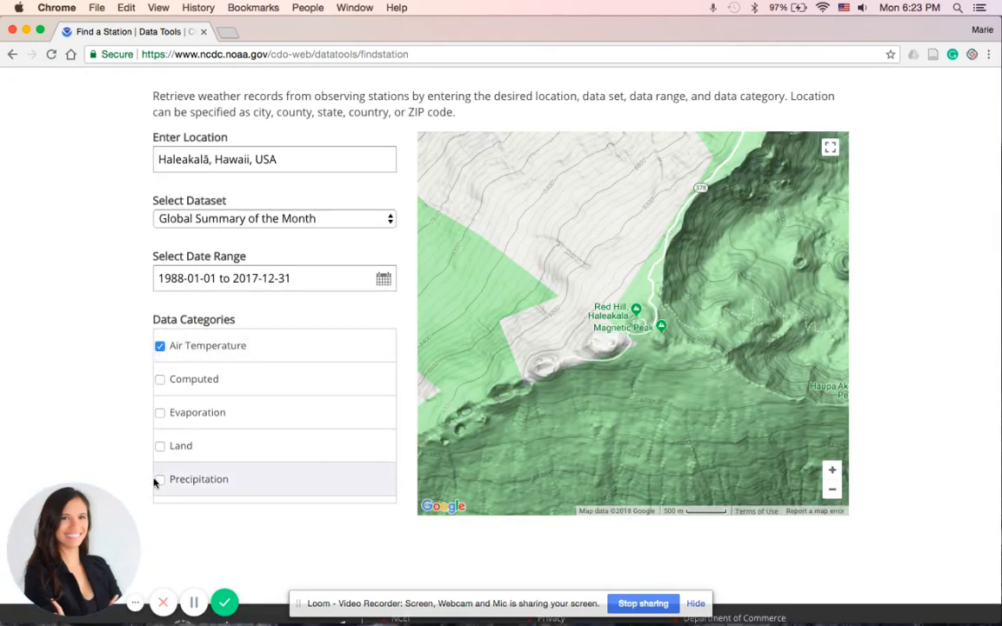
{"action": "left_click", "coordinate": [160, 480]}
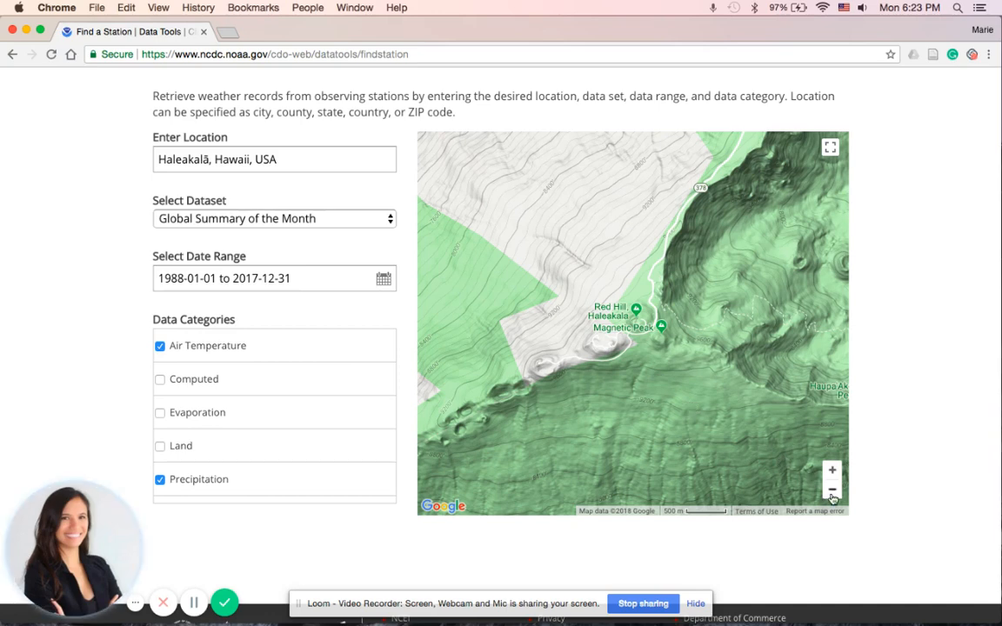
{"action": "left_click", "coordinate": [832, 487]}
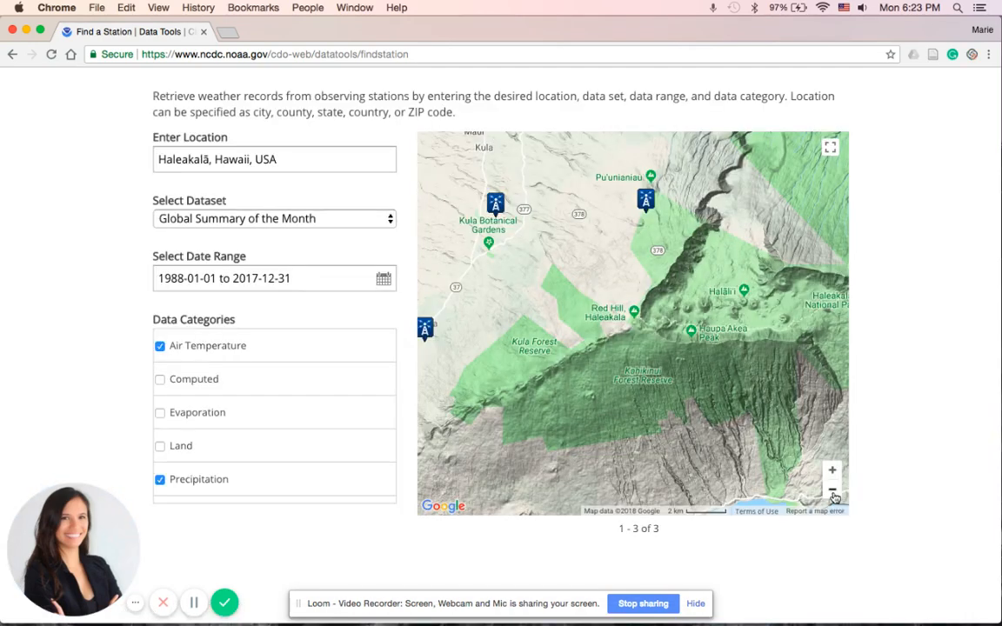
{"action": "mouse_move", "coordinate": [831, 490]}
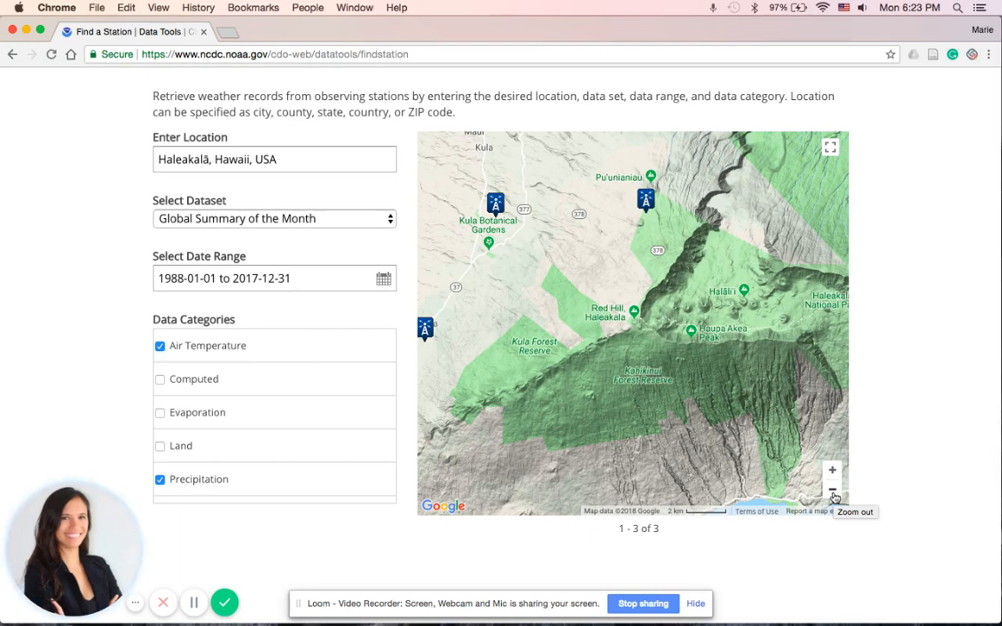
{"action": "mouse_move", "coordinate": [682, 344]}
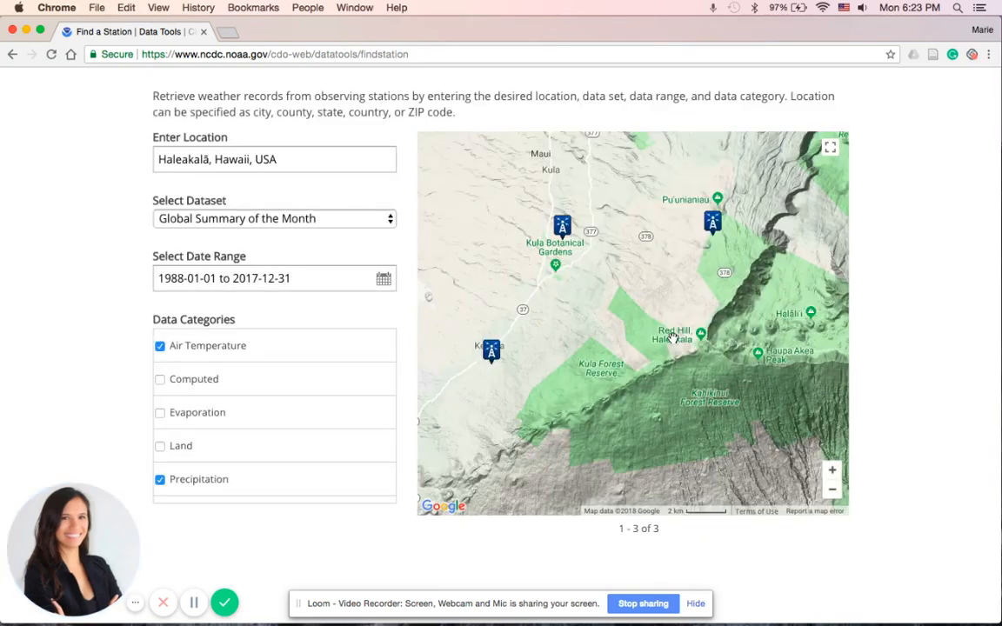
{"action": "mouse_move", "coordinate": [609, 222]}
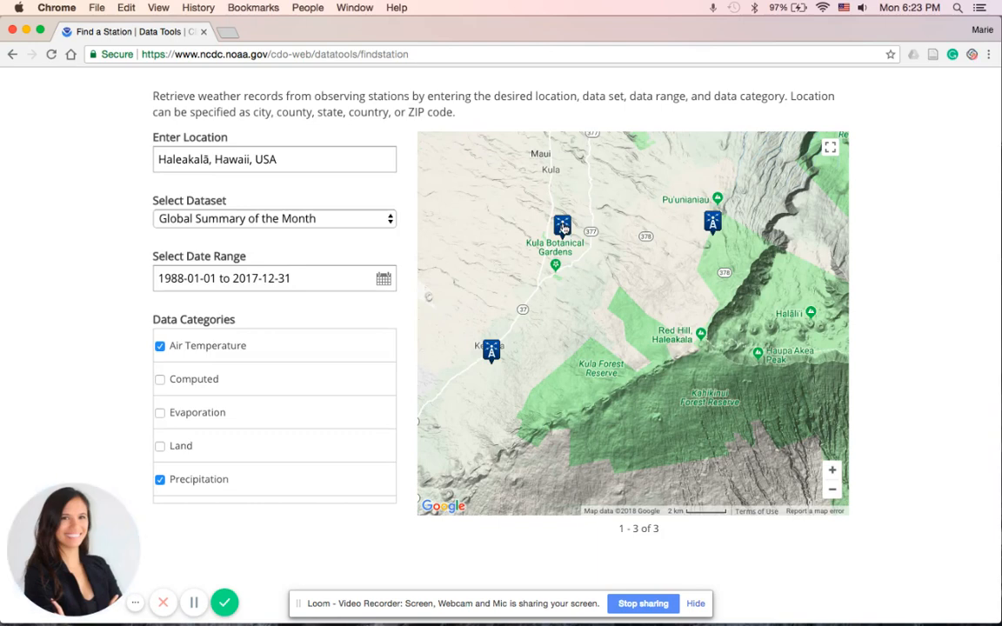
Select the station marker near Kula Botanical Gardens and add KULA BRNCH STATION to the cart.
{"action": "left_click", "coordinate": [562, 226]}
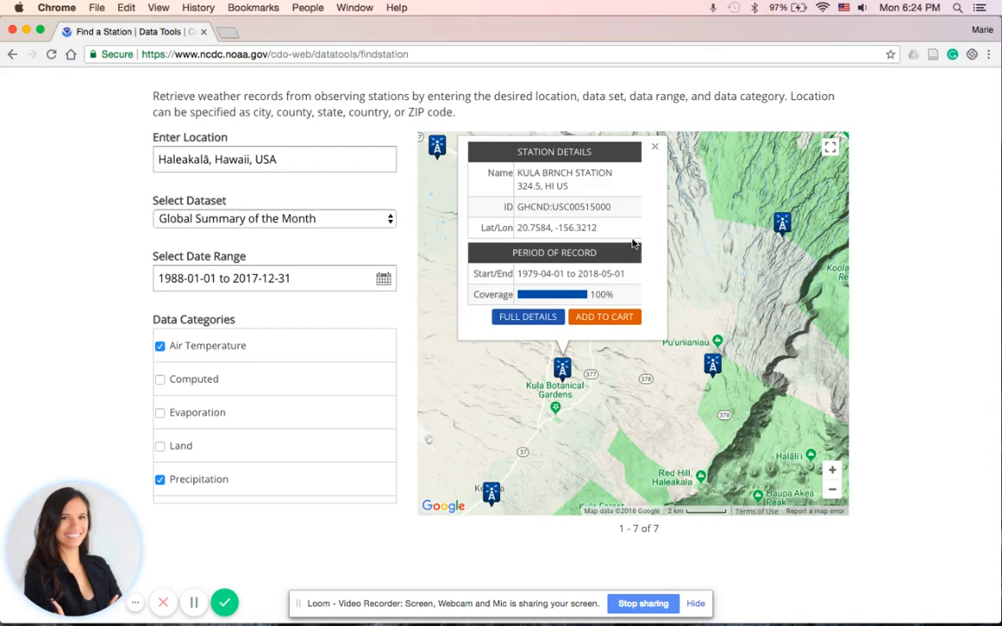
{"action": "mouse_move", "coordinate": [542, 195]}
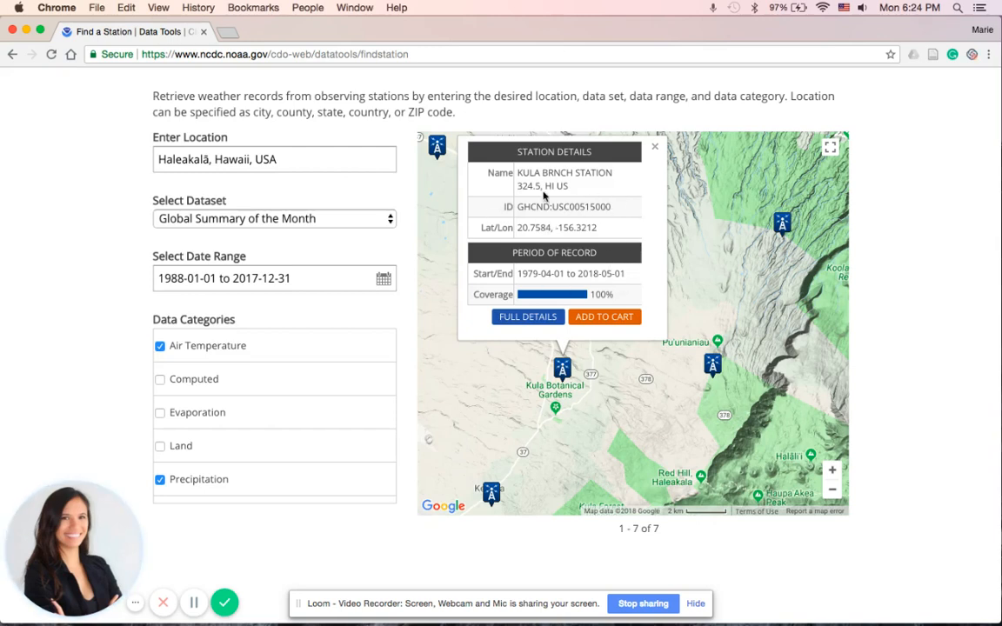
{"action": "mouse_move", "coordinate": [661, 243]}
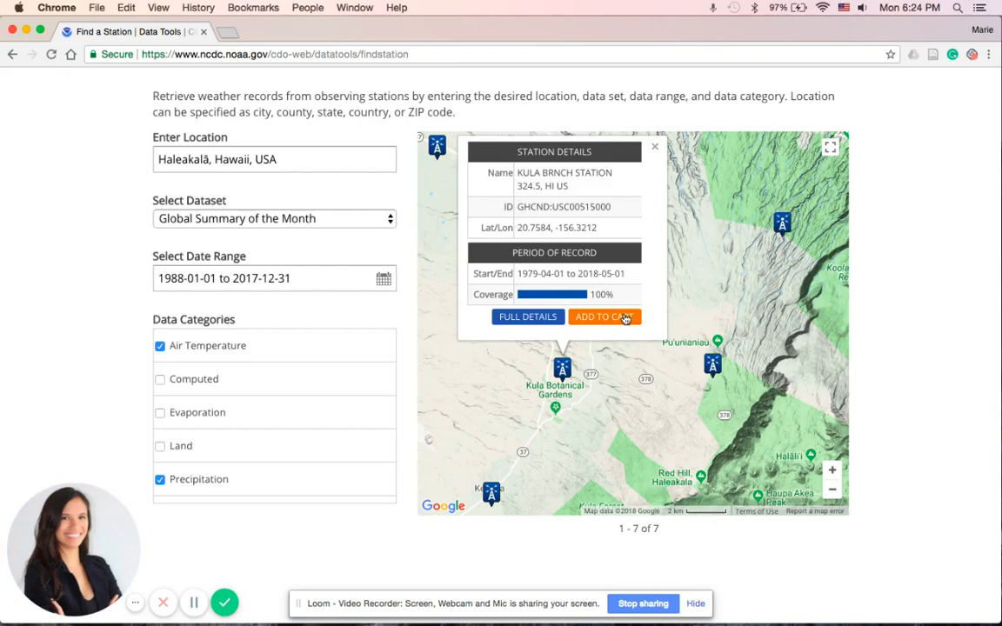
{"action": "left_click", "coordinate": [606, 317]}
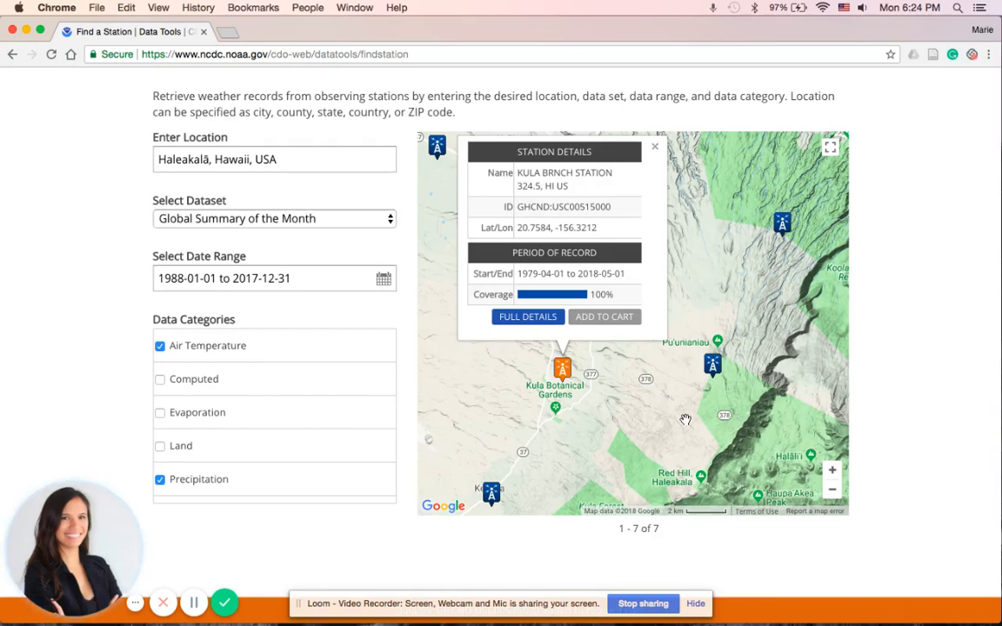
{"action": "scroll", "scroll_direction": "down", "scroll_amount": 3}
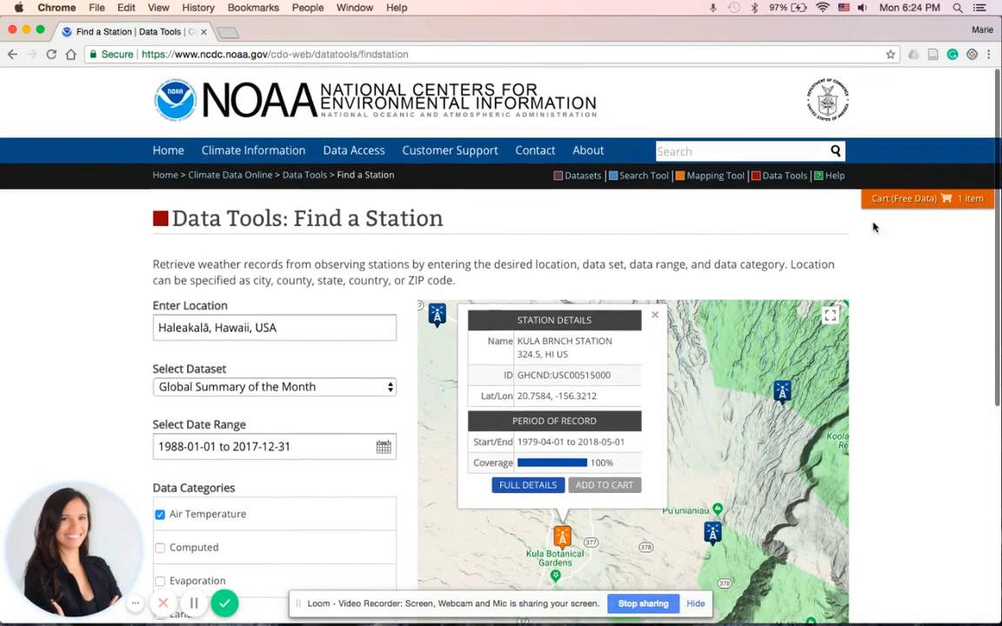
Go from the cart summary to the full cart page for the KULA BRNCH STATION item.
{"action": "left_click", "coordinate": [905, 198]}
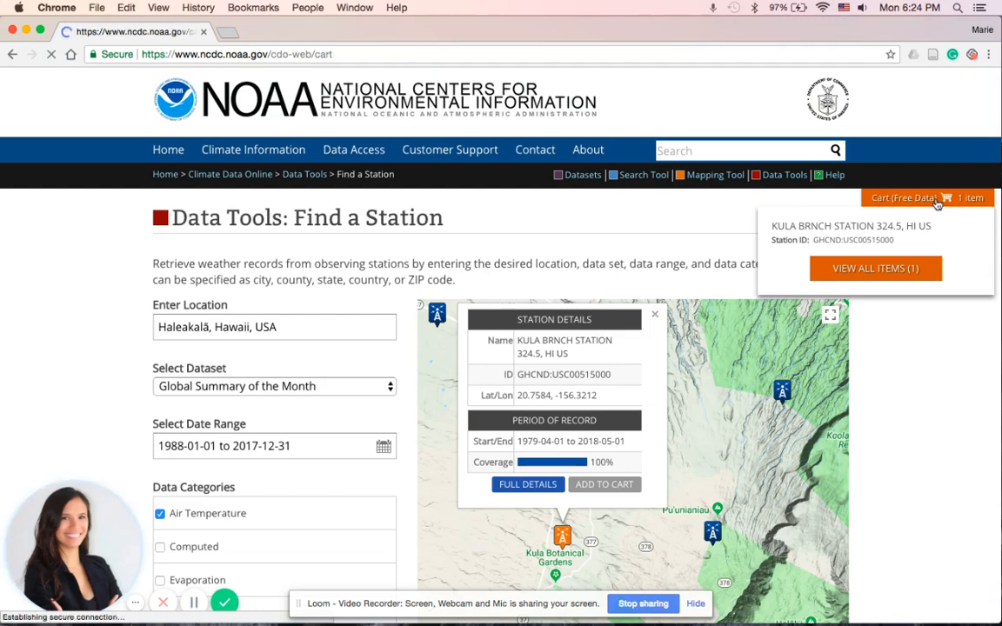
{"action": "left_click", "coordinate": [875, 268]}
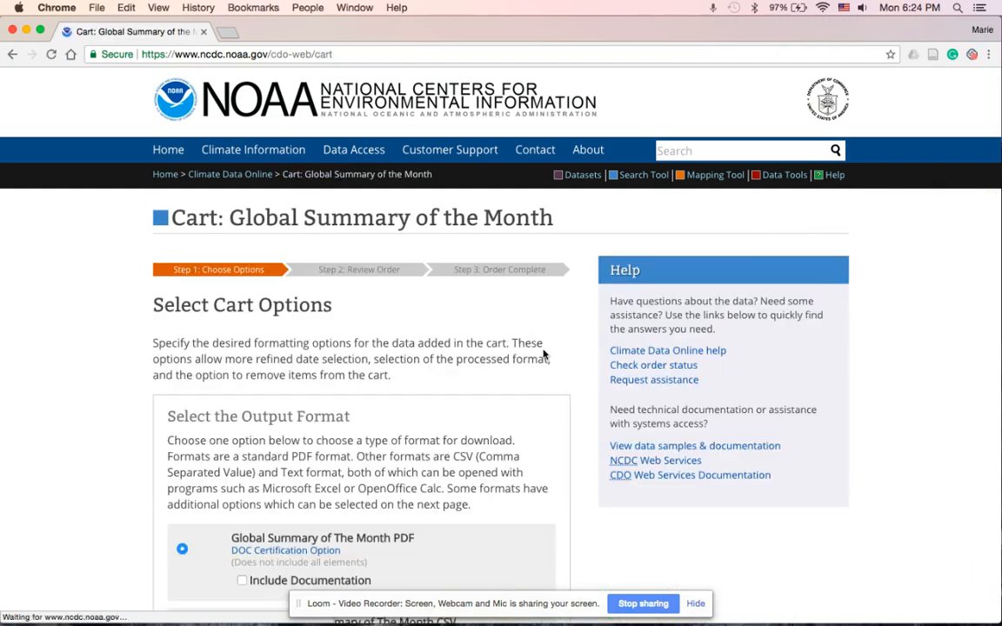
{"action": "scroll", "scroll_direction": "down", "scroll_amount": 3}
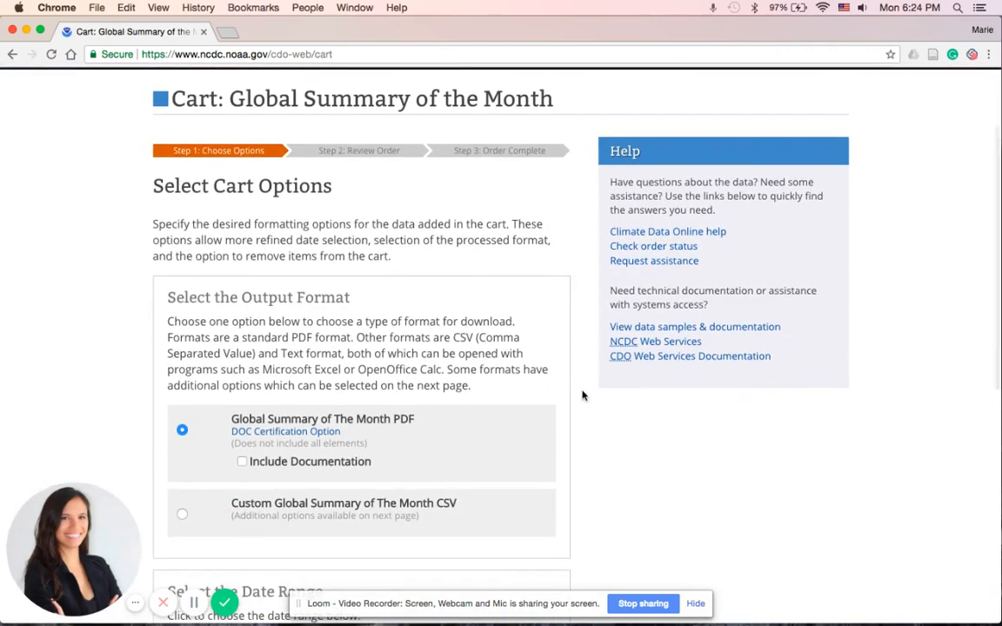
{"action": "scroll", "scroll_direction": "down", "scroll_amount": 3}
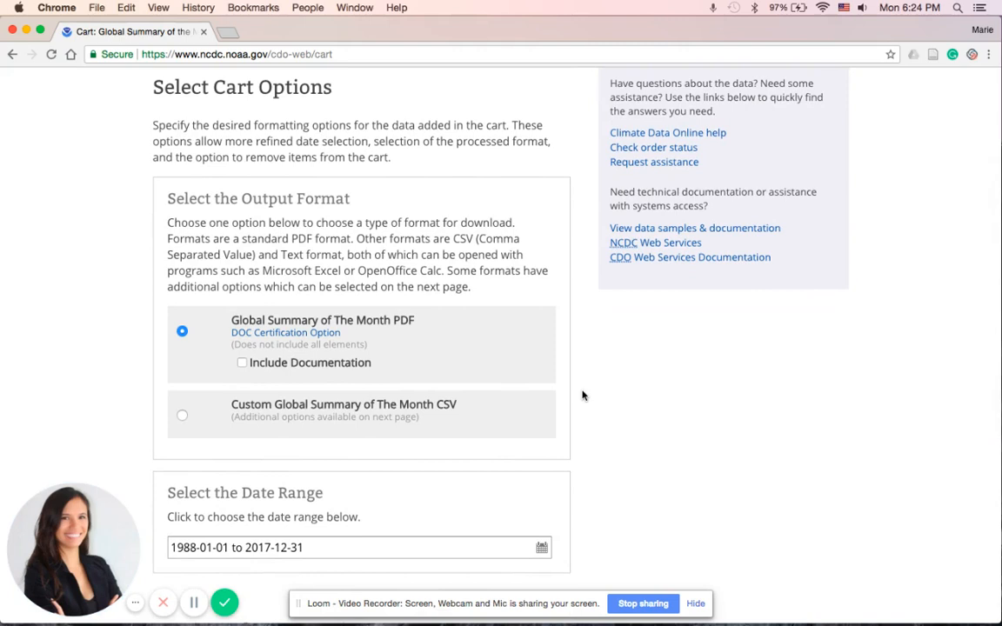
{"action": "mouse_move", "coordinate": [476, 365]}
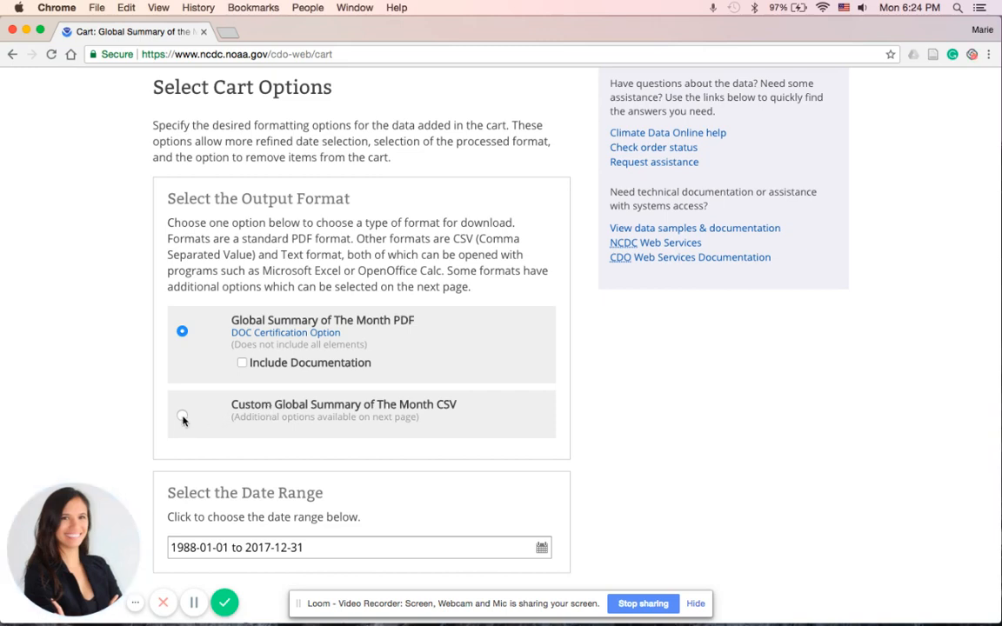
Choose Custom Global Summary of the Month CSV as the output format.
{"action": "left_click", "coordinate": [181, 414]}
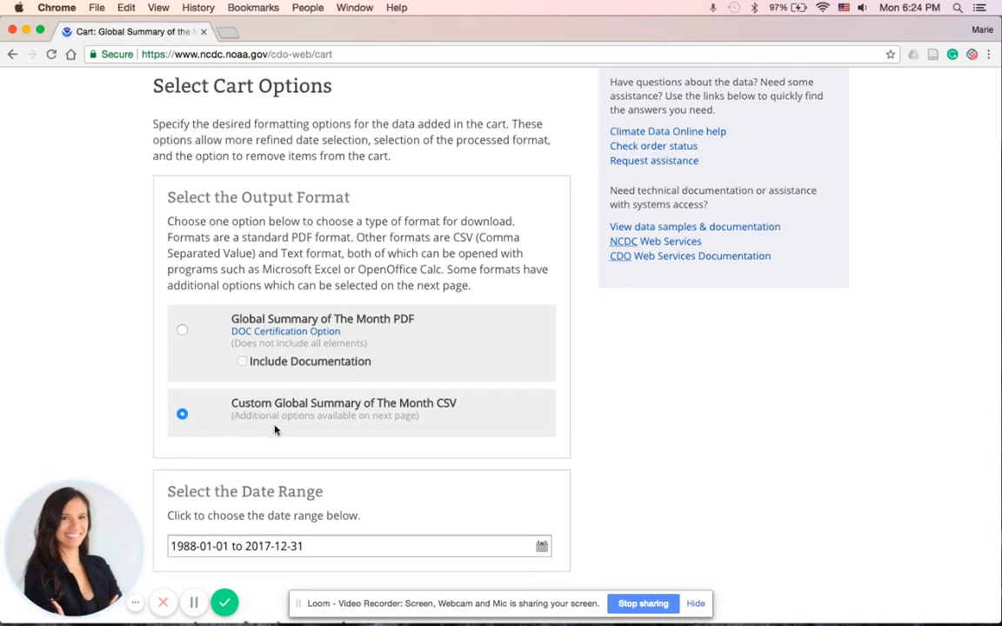
{"action": "scroll", "scroll_direction": "down", "scroll_amount": 3}
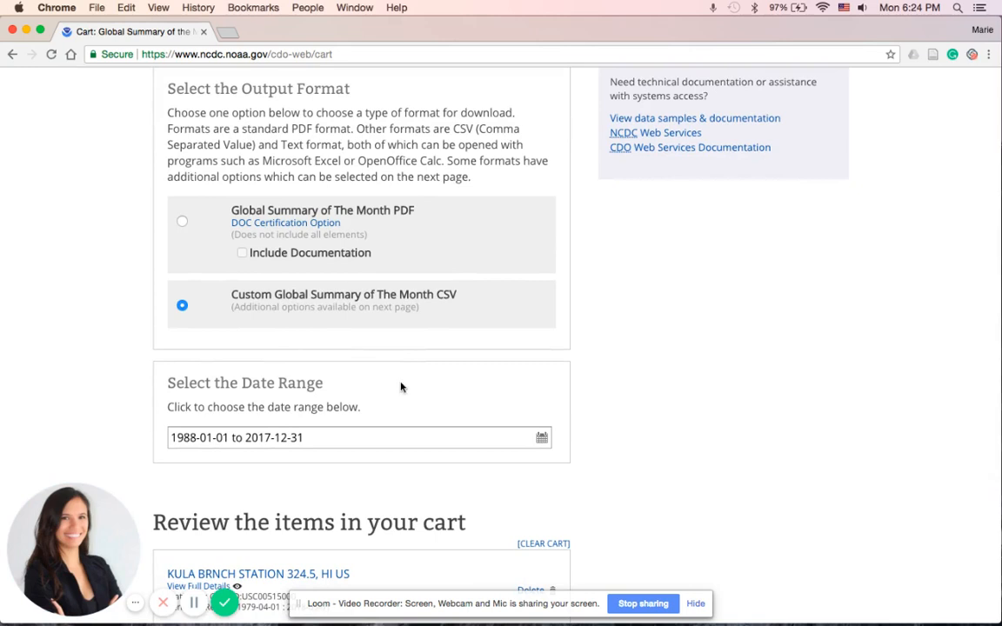
{"action": "mouse_move", "coordinate": [292, 468]}
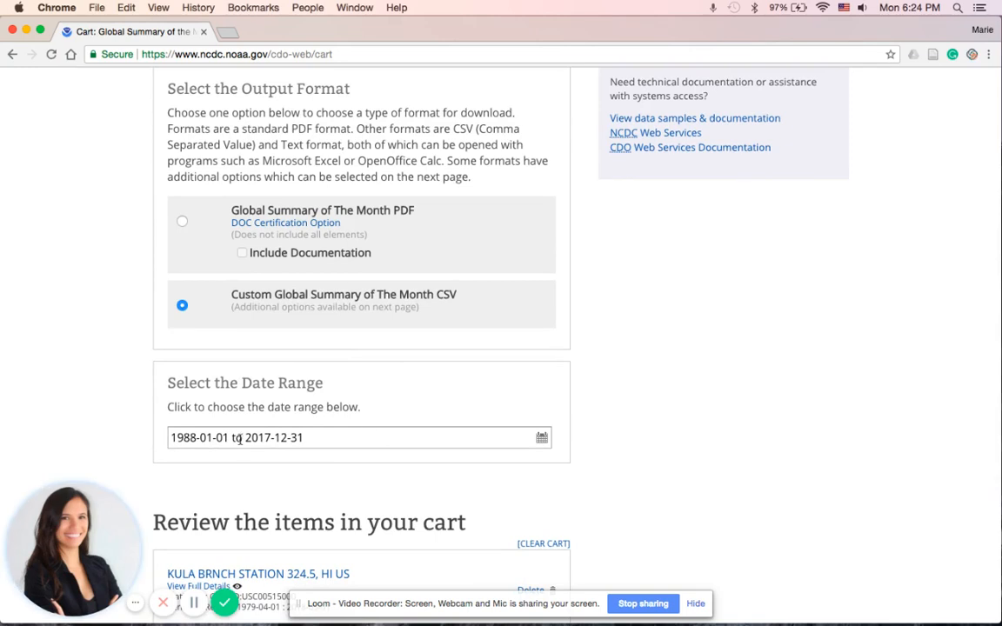
{"action": "scroll", "scroll_direction": "down", "scroll_amount": 3}
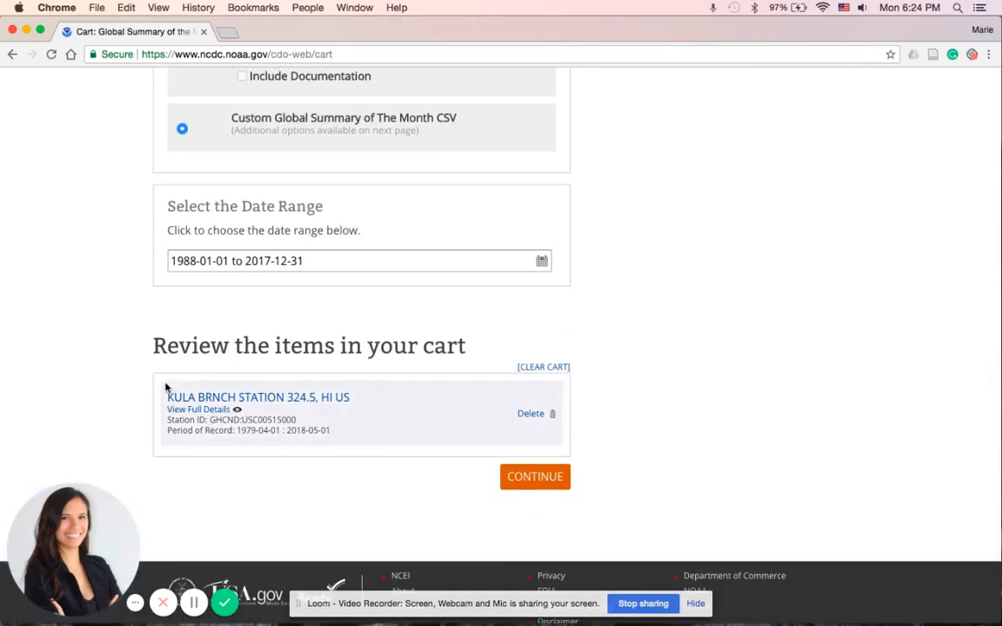
{"action": "mouse_move", "coordinate": [358, 445]}
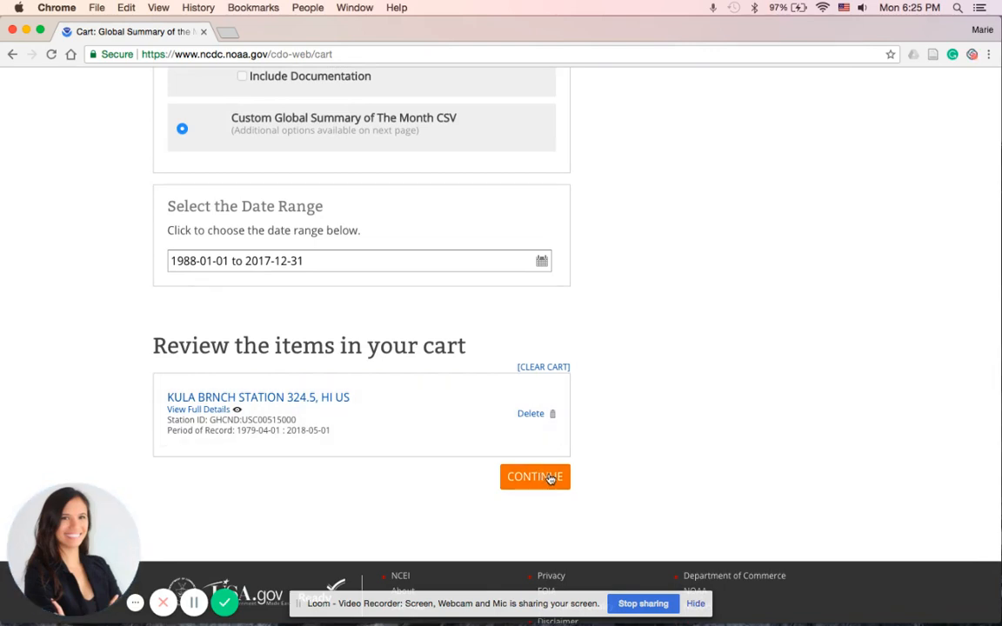
{"action": "left_click", "coordinate": [535, 477]}
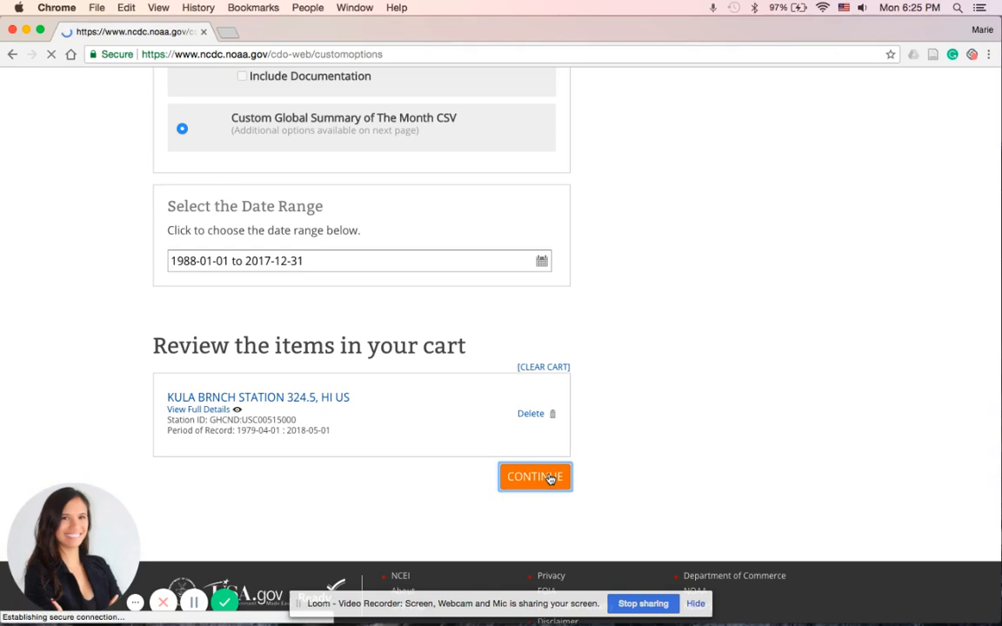
{"action": "left_click", "coordinate": [534, 476]}
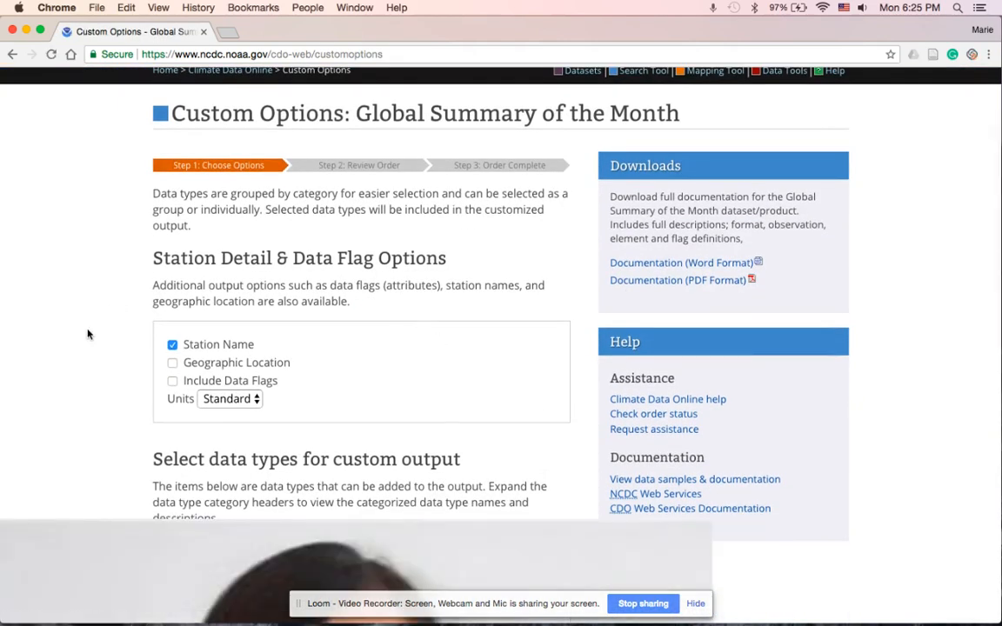
{"action": "scroll", "scroll_direction": "down", "scroll_amount": 3}
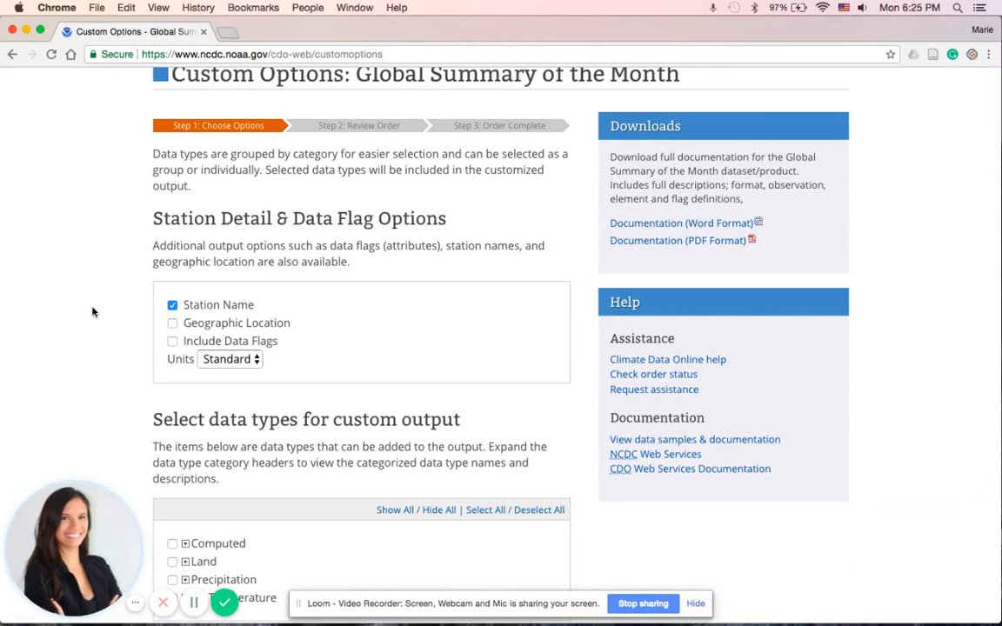
{"action": "mouse_move", "coordinate": [101, 313]}
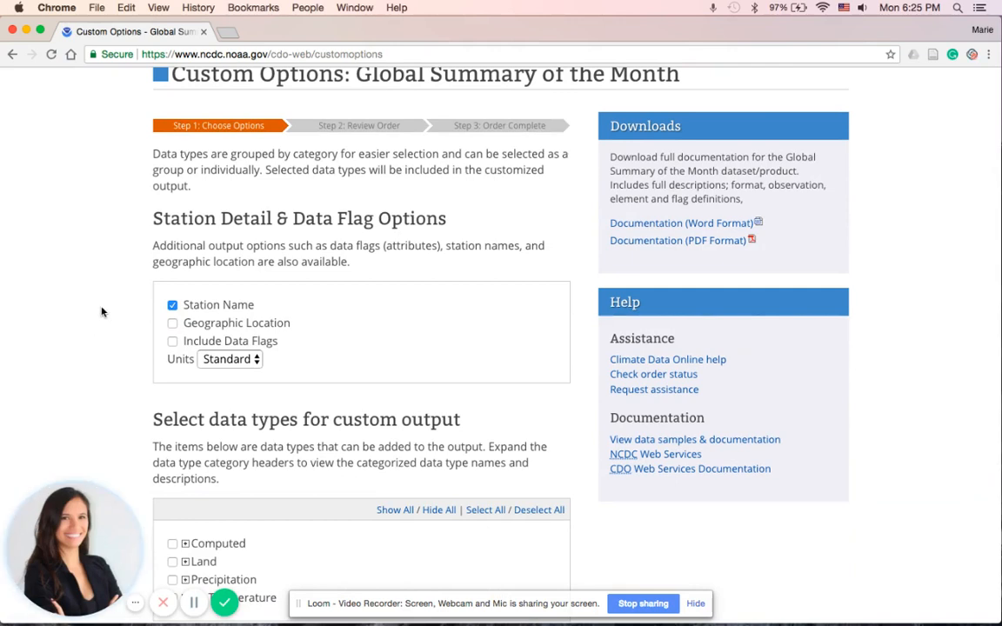
{"action": "mouse_move", "coordinate": [184, 360]}
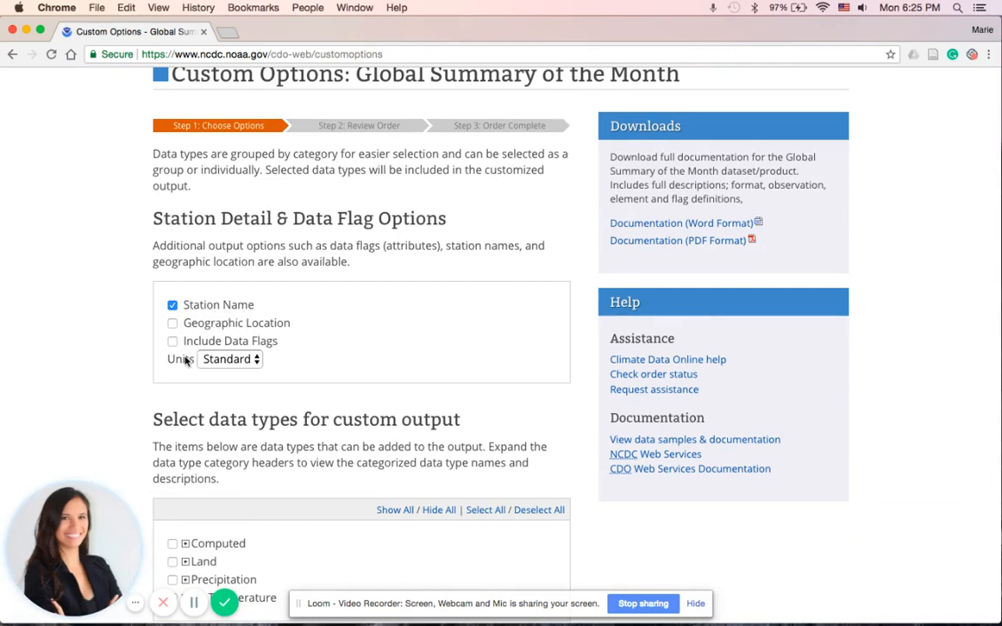
{"action": "left_click", "coordinate": [230, 358]}
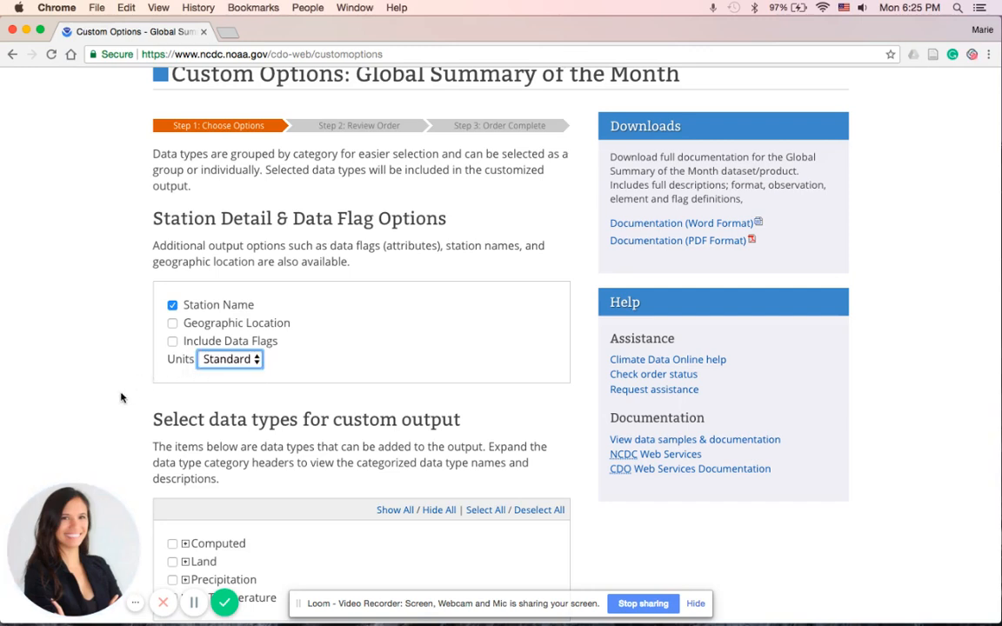
{"action": "scroll", "scroll_direction": "down", "scroll_amount": 3}
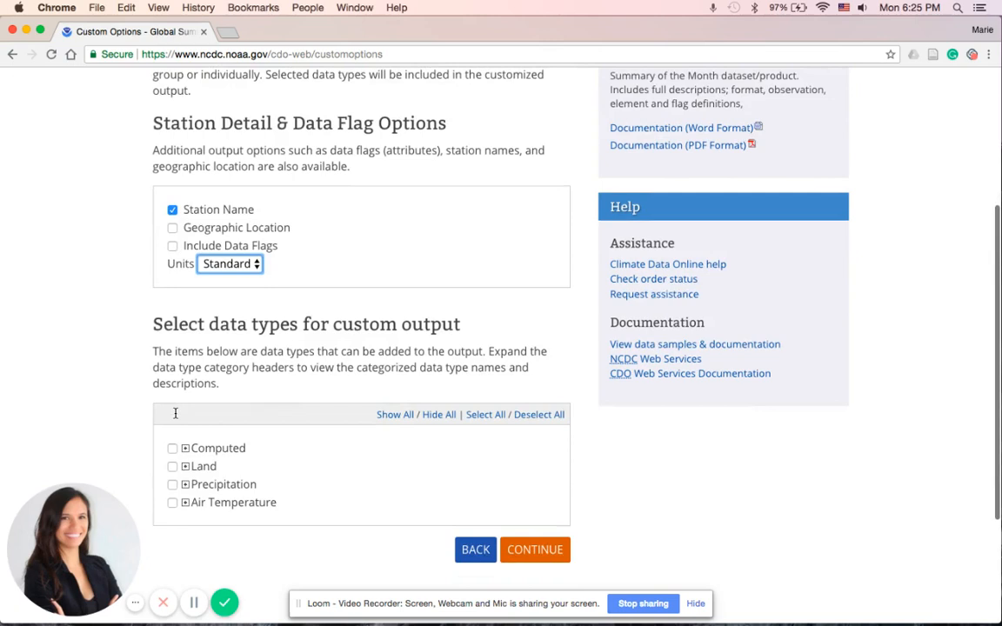
{"action": "scroll", "scroll_direction": "down", "scroll_amount": 3}
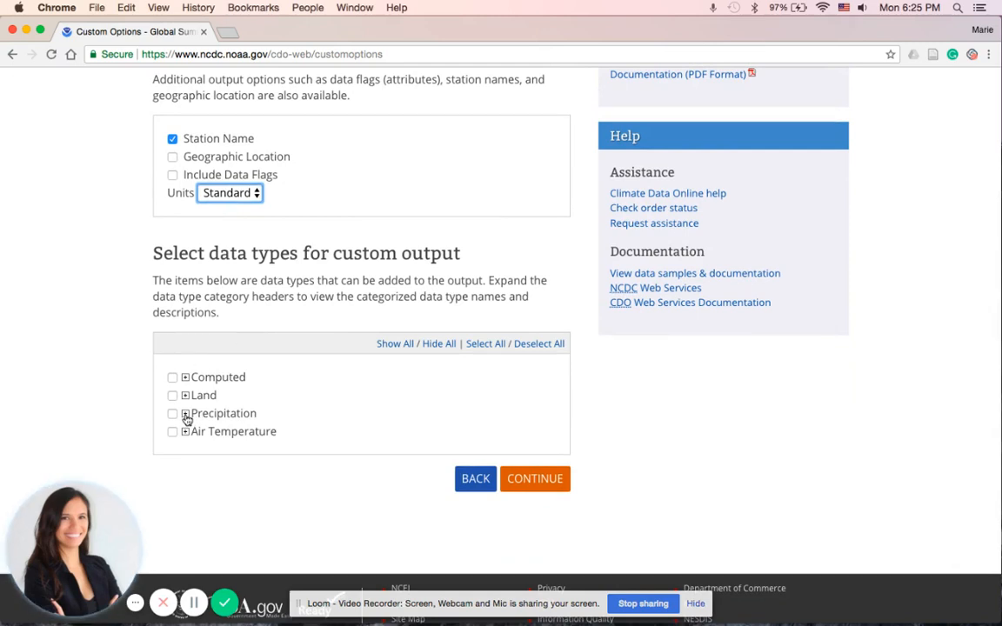
Select Precipitation (PRCP) and Average Temperature (TAVG) as the custom output data types.
{"action": "left_click", "coordinate": [185, 414]}
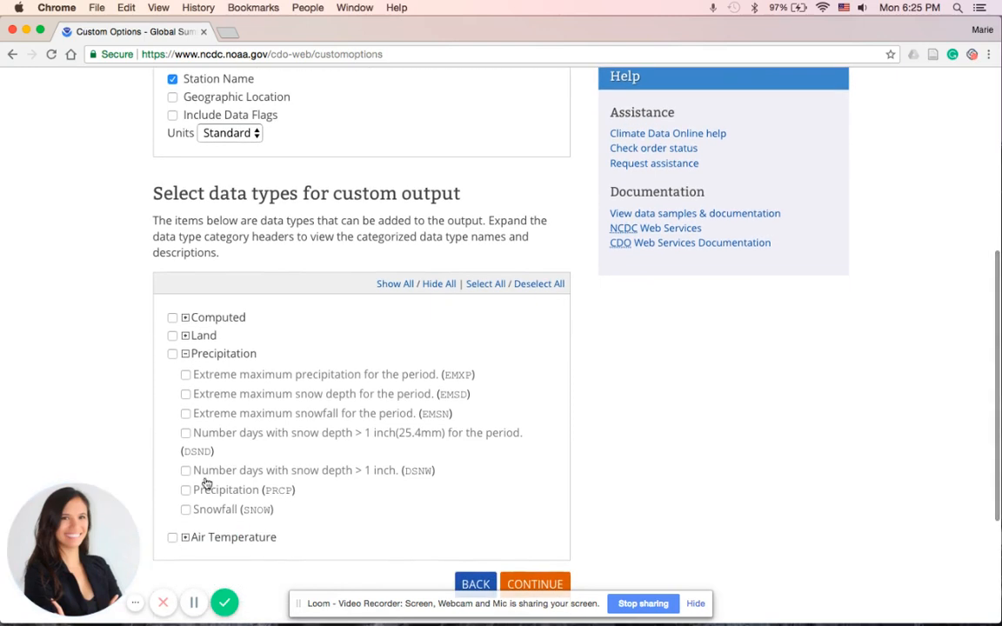
{"action": "left_click", "coordinate": [185, 490]}
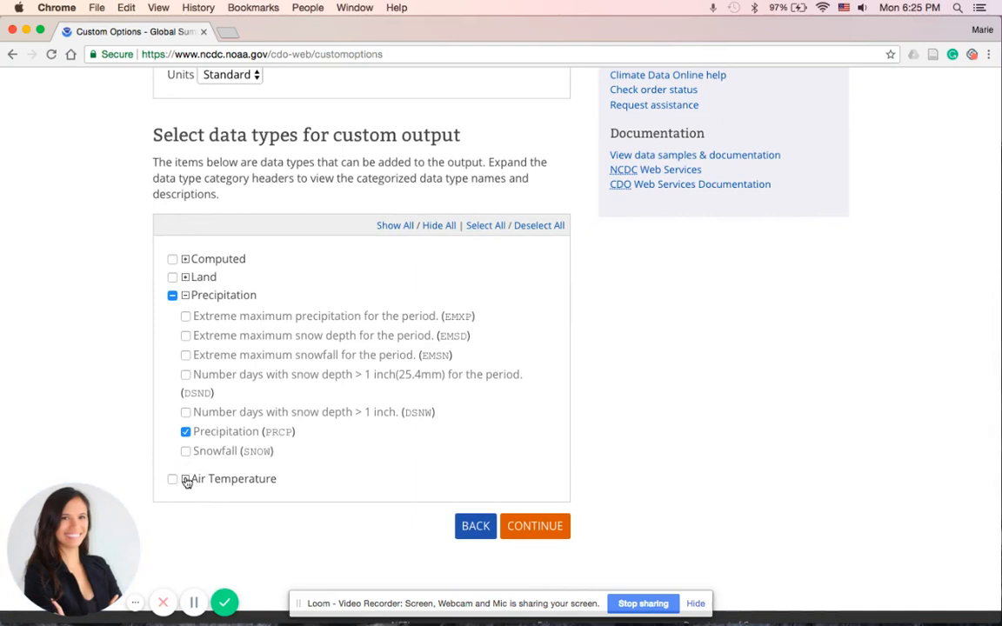
{"action": "left_click", "coordinate": [184, 478]}
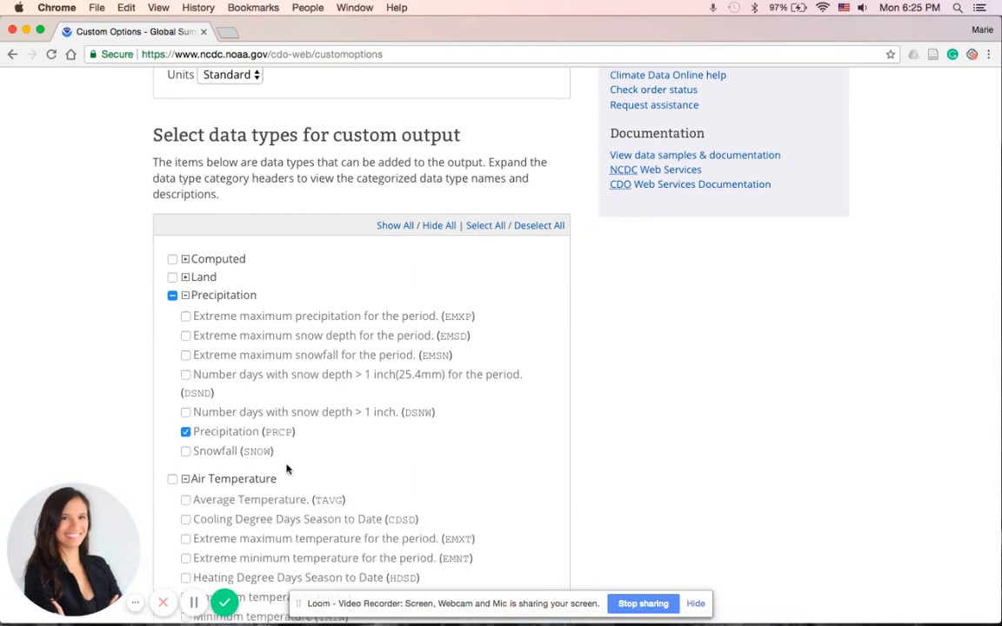
{"action": "scroll", "scroll_direction": "down", "scroll_amount": 3}
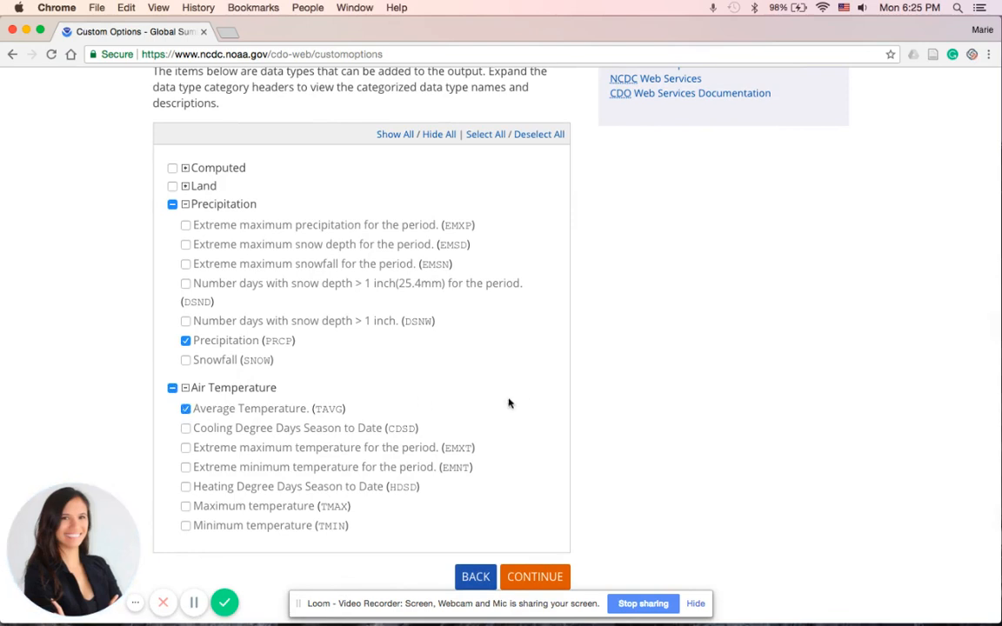
{"action": "mouse_move", "coordinate": [600, 422]}
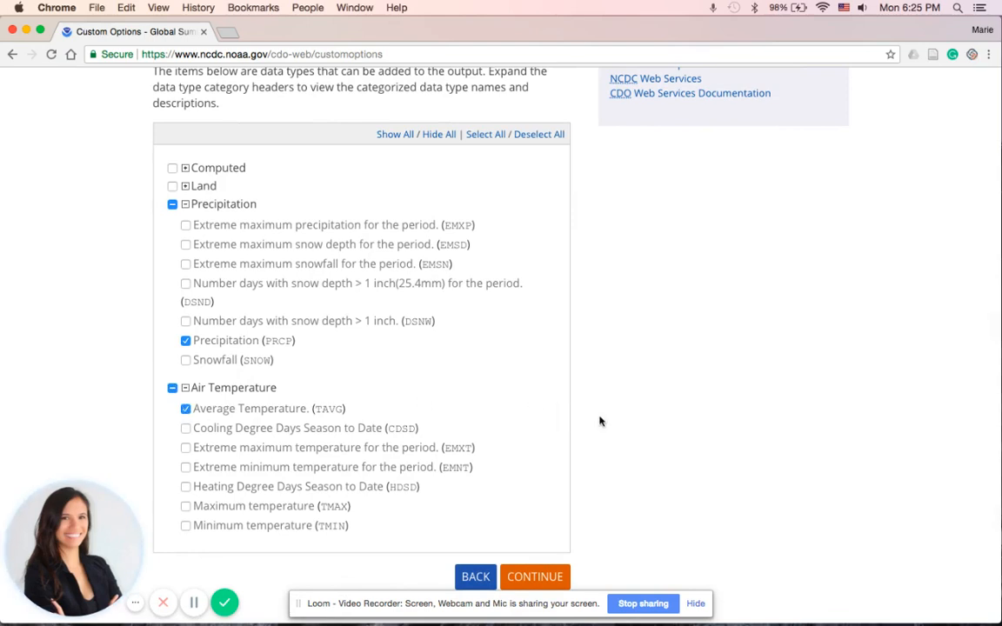
{"action": "mouse_move", "coordinate": [302, 334]}
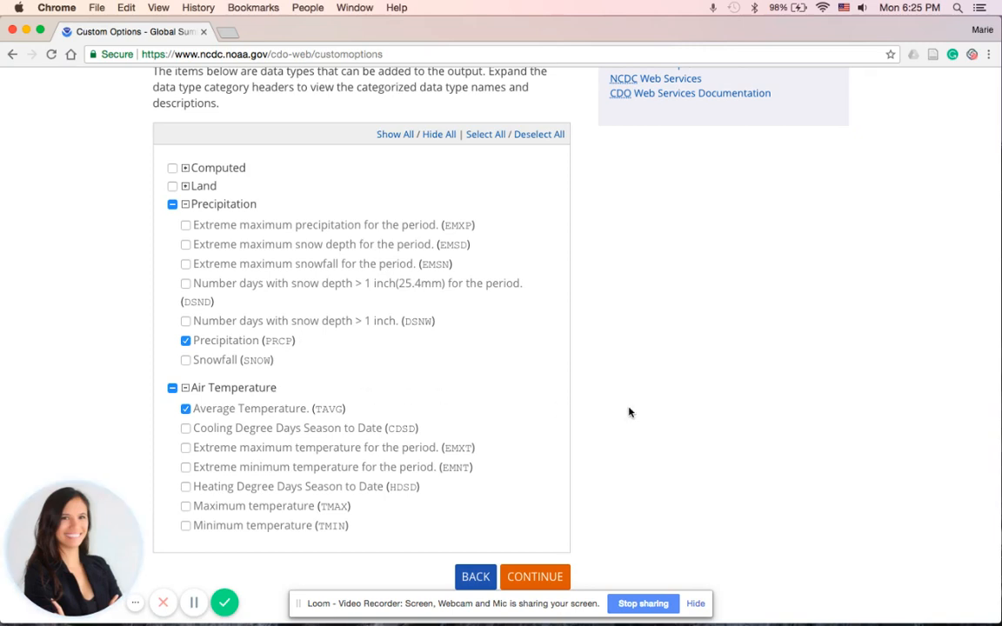
{"action": "scroll", "scroll_direction": "down", "scroll_amount": 3}
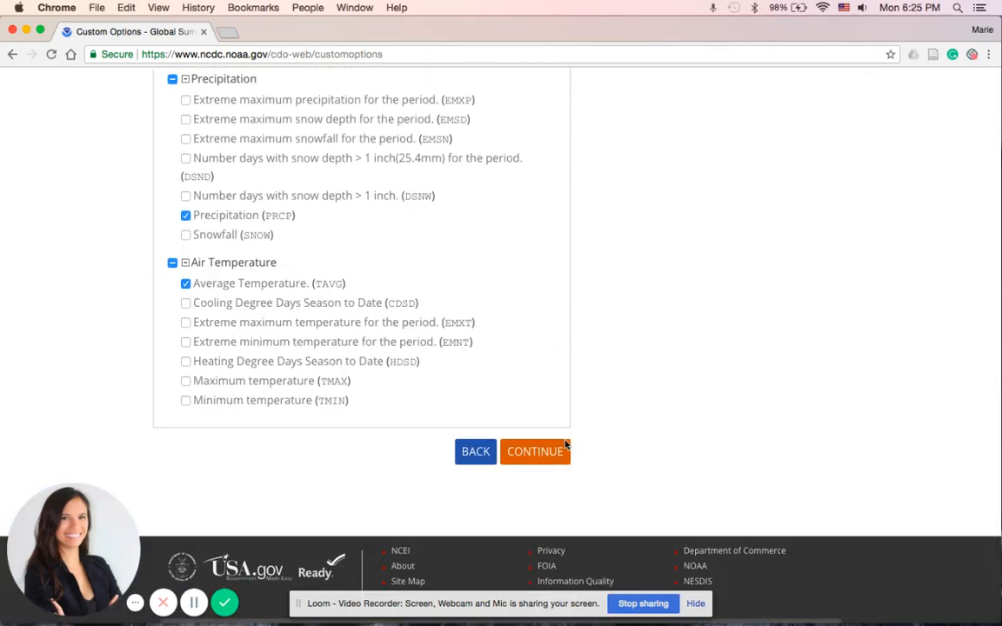
Continue to the Review Order page and read the Requested Data Review for KULA BRNCH STATION.
{"action": "left_click", "coordinate": [535, 452]}
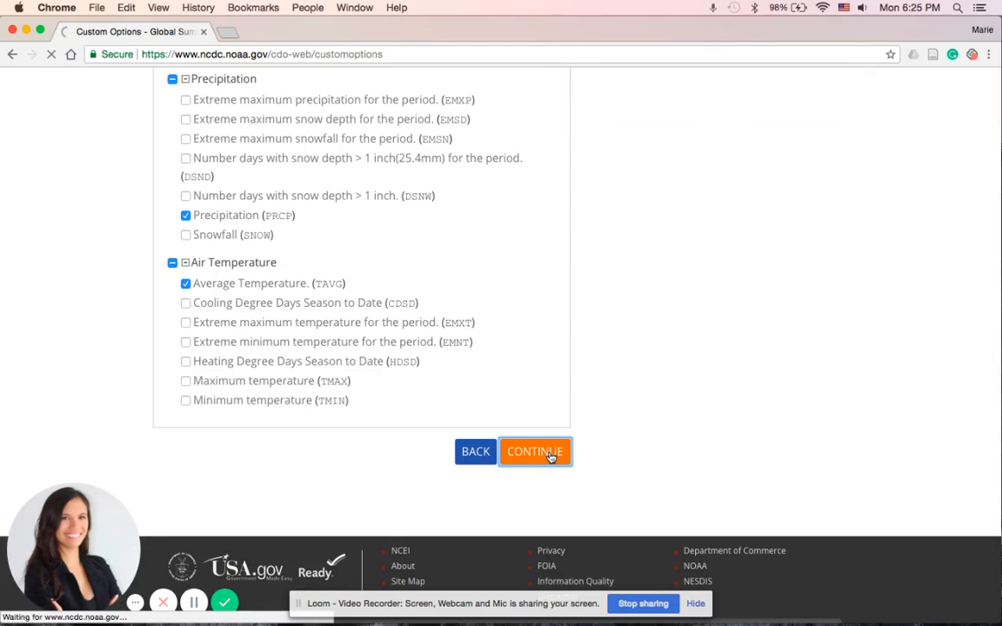
{"action": "left_click", "coordinate": [536, 452]}
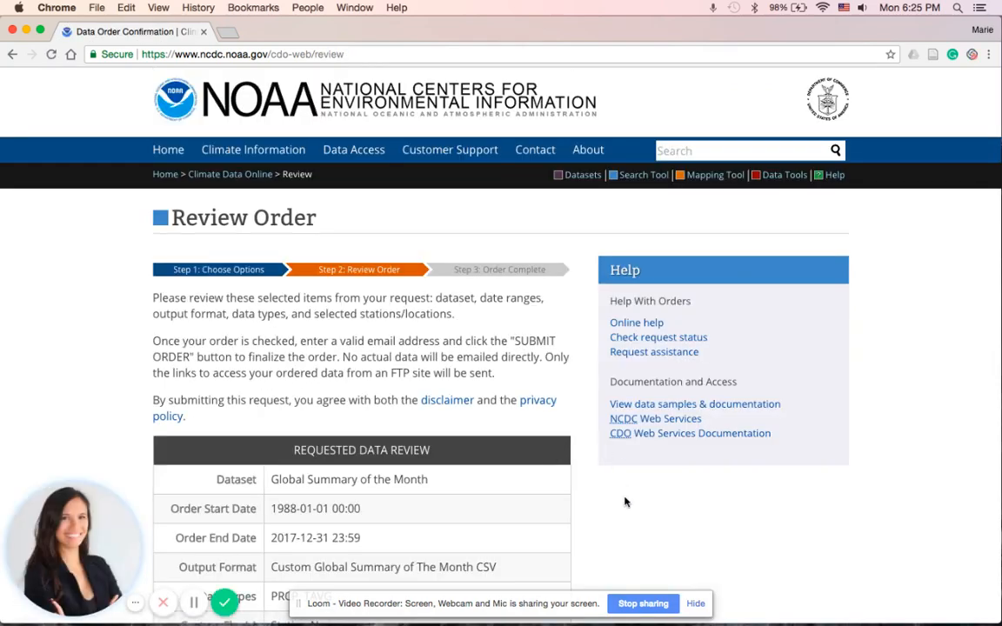
{"action": "scroll", "scroll_direction": "down", "scroll_amount": 3}
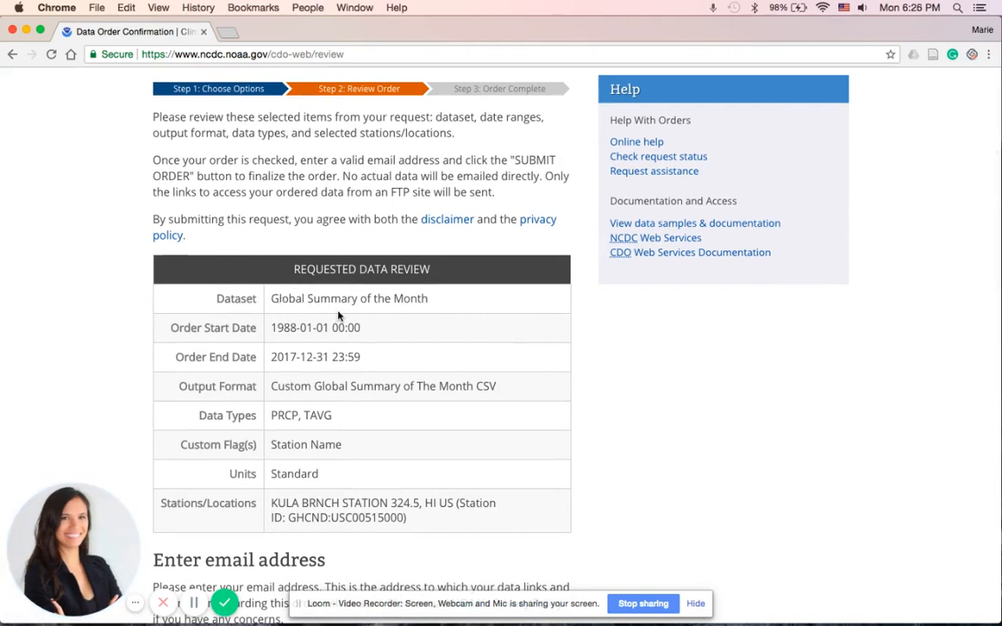
{"action": "mouse_move", "coordinate": [382, 320]}
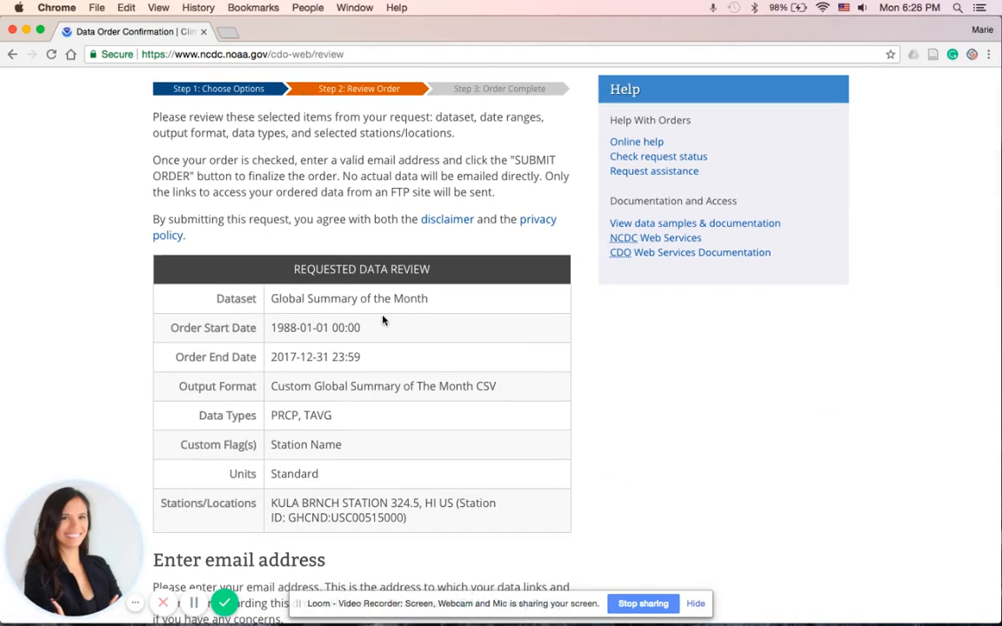
{"action": "mouse_move", "coordinate": [376, 340]}
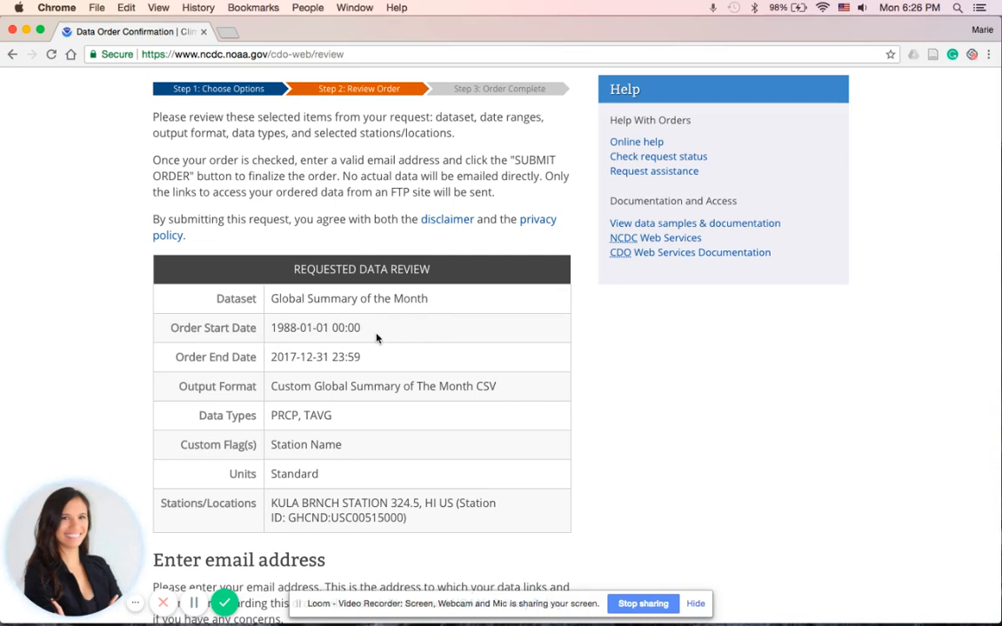
{"action": "mouse_move", "coordinate": [327, 404]}
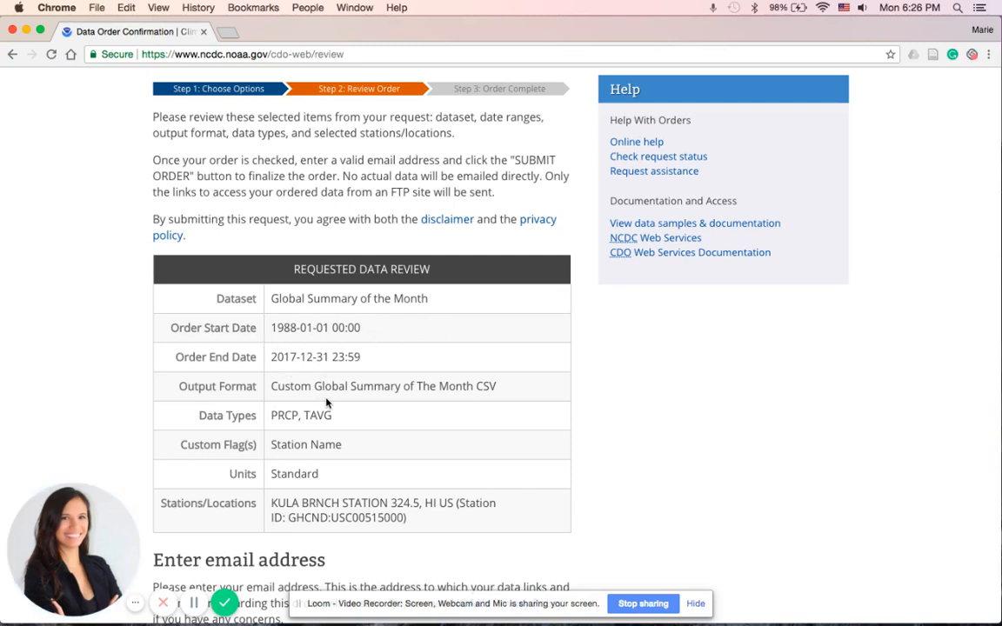
{"action": "scroll", "scroll_direction": "down", "scroll_amount": 3}
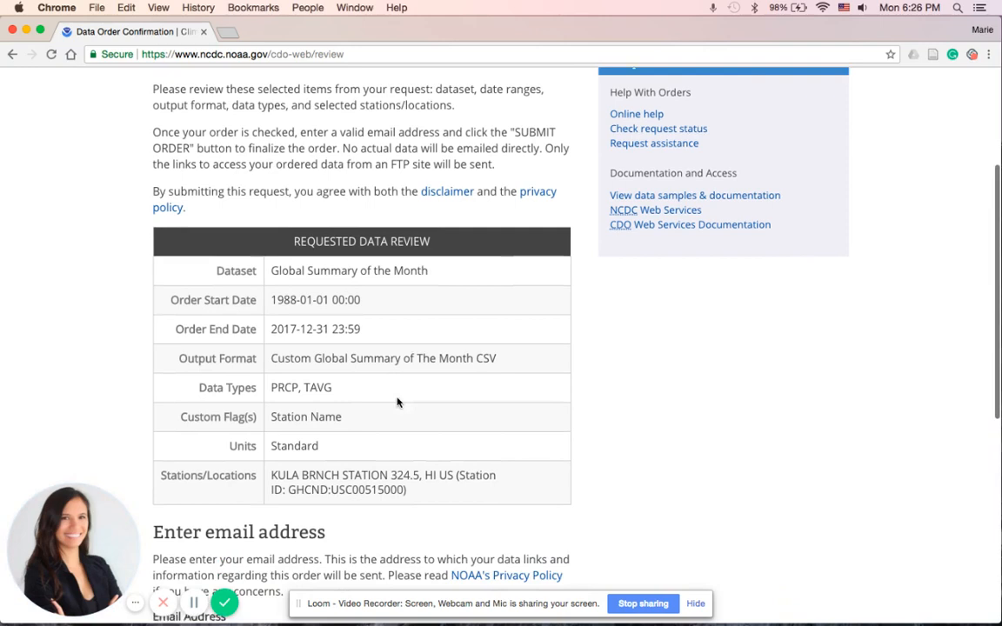
{"action": "scroll", "scroll_direction": "down", "scroll_amount": 3}
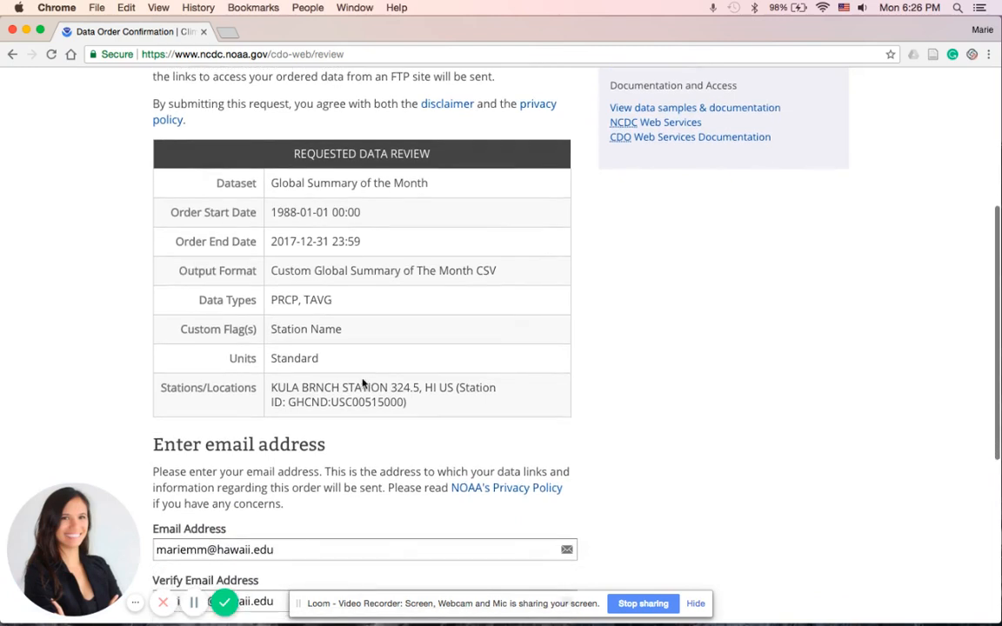
Confirm the matching email fields and submit the Kula Branch Station data order.
{"action": "scroll", "scroll_direction": "down", "scroll_amount": 3}
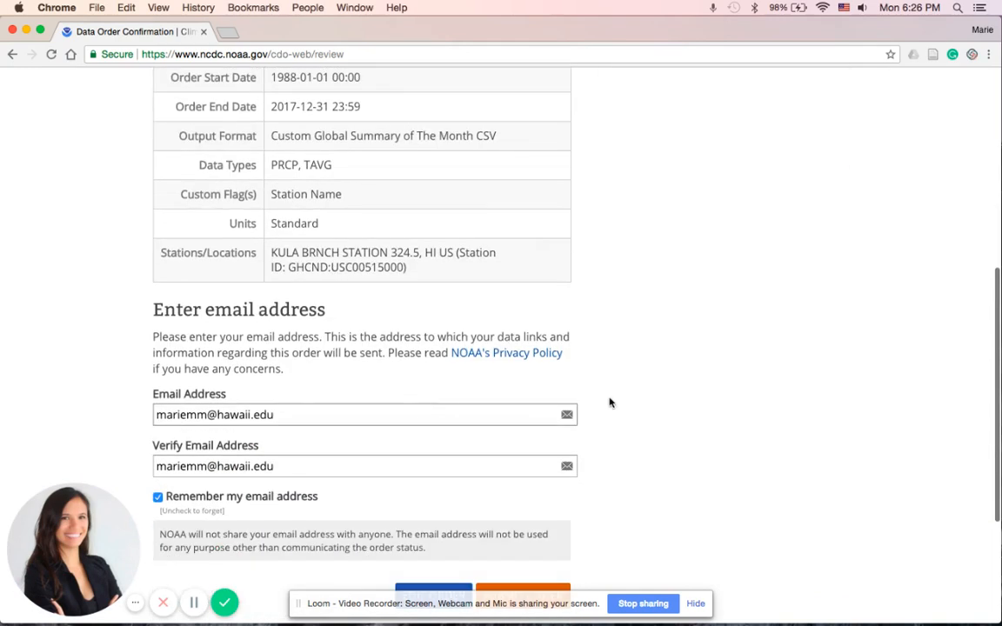
{"action": "mouse_move", "coordinate": [133, 322]}
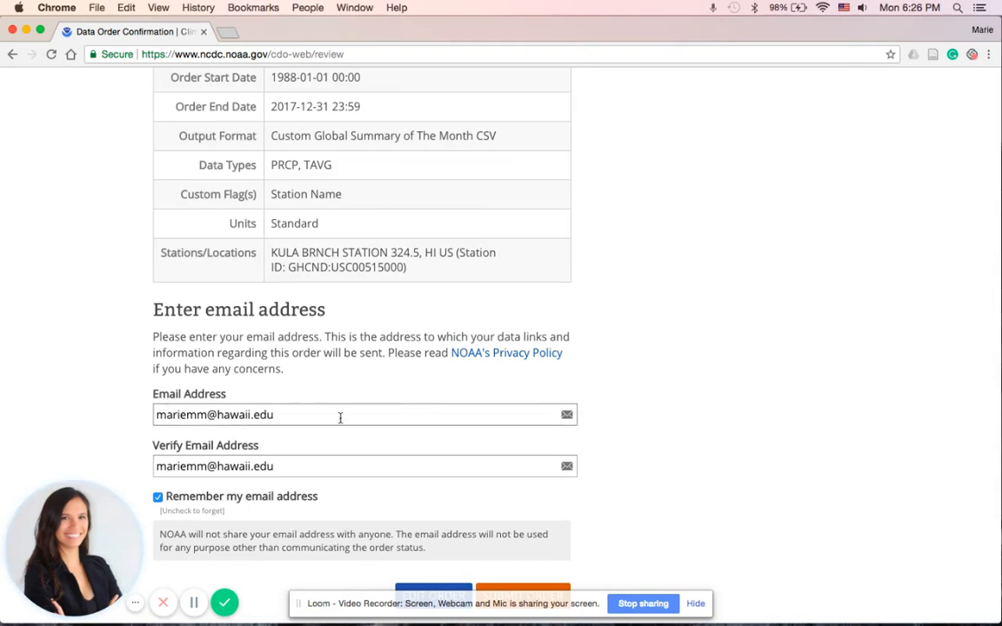
{"action": "scroll", "scroll_direction": "down", "scroll_amount": 3}
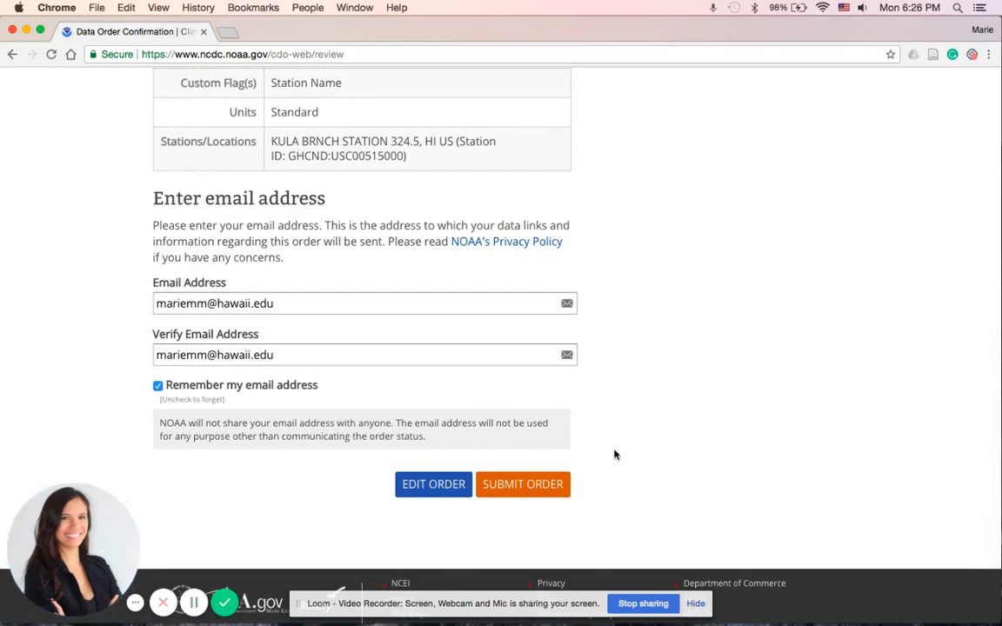
{"action": "left_click", "coordinate": [521, 483]}
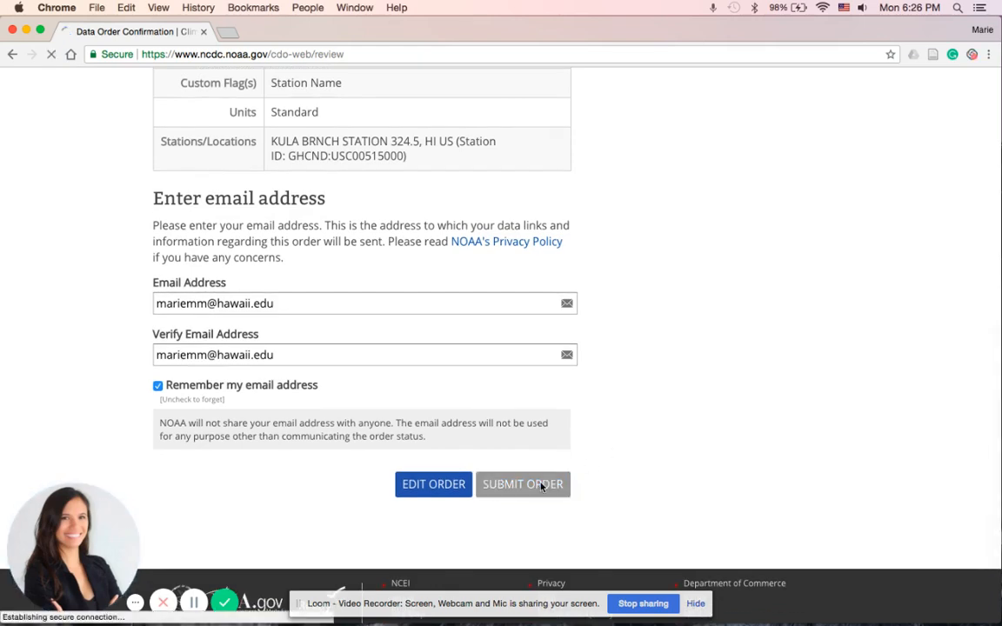
{"action": "left_click", "coordinate": [522, 484]}
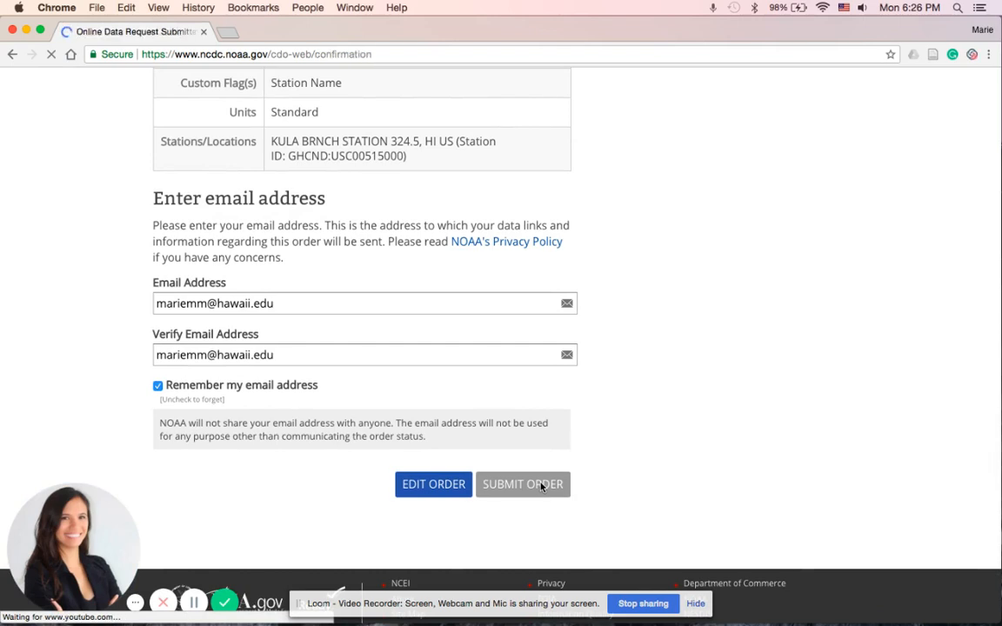
{"action": "left_click", "coordinate": [521, 483]}
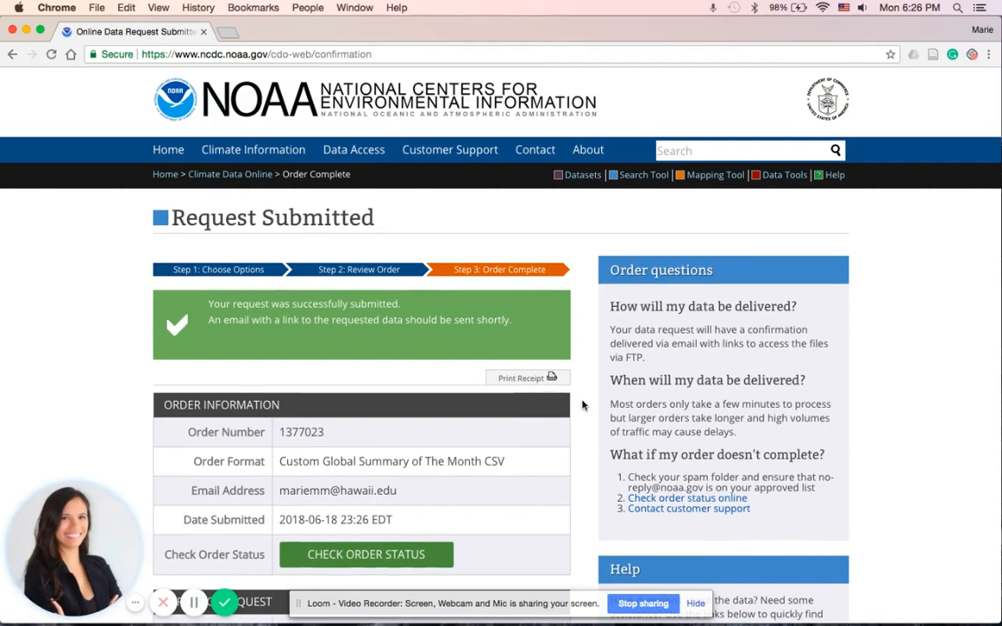
{"action": "scroll", "scroll_direction": "down", "scroll_amount": 3}
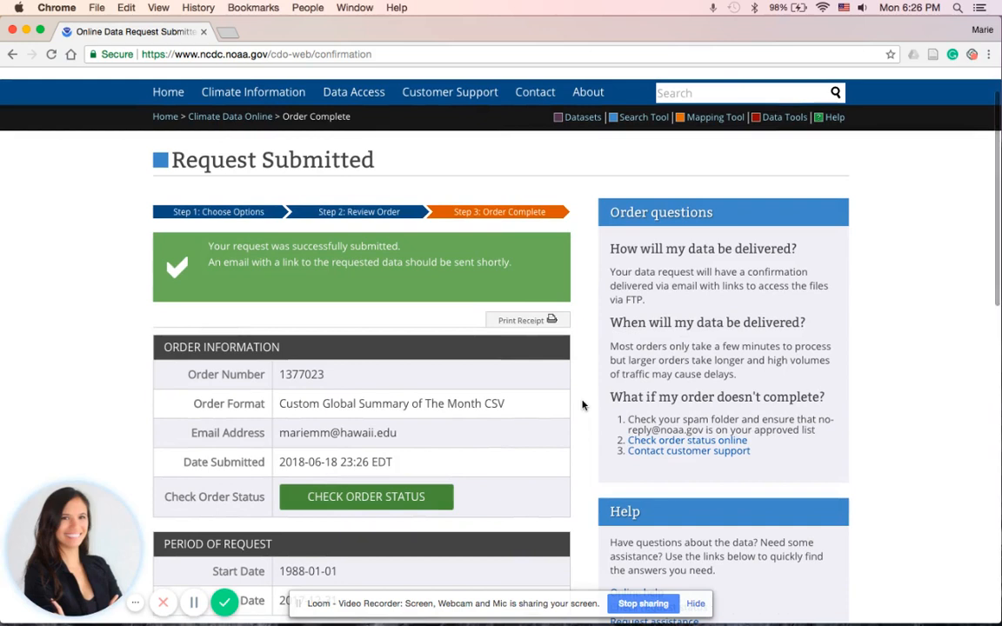
{"action": "mouse_move", "coordinate": [573, 433]}
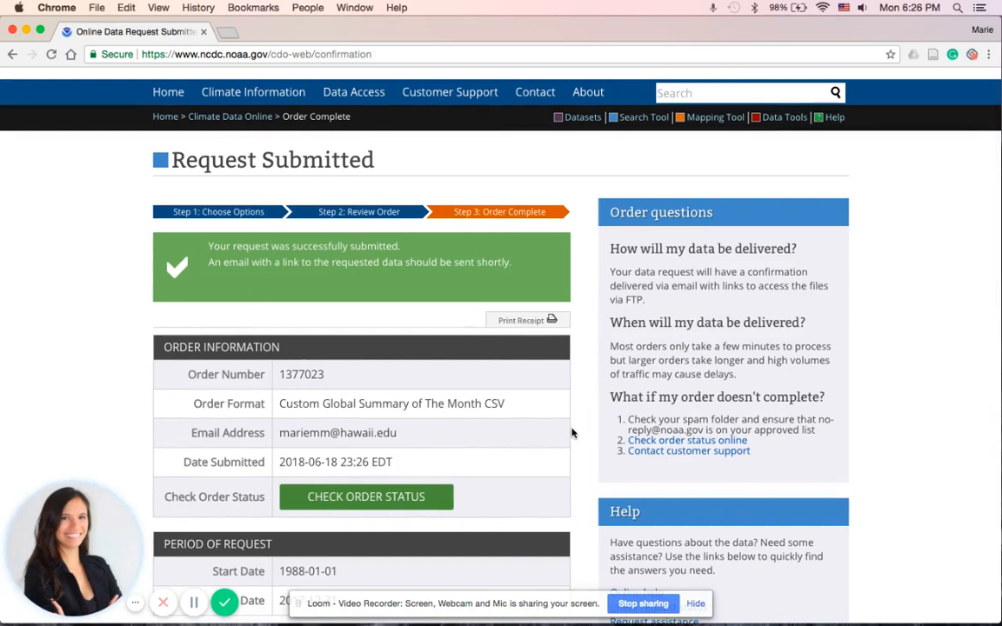
{"action": "scroll", "scroll_direction": "down", "scroll_amount": 3}
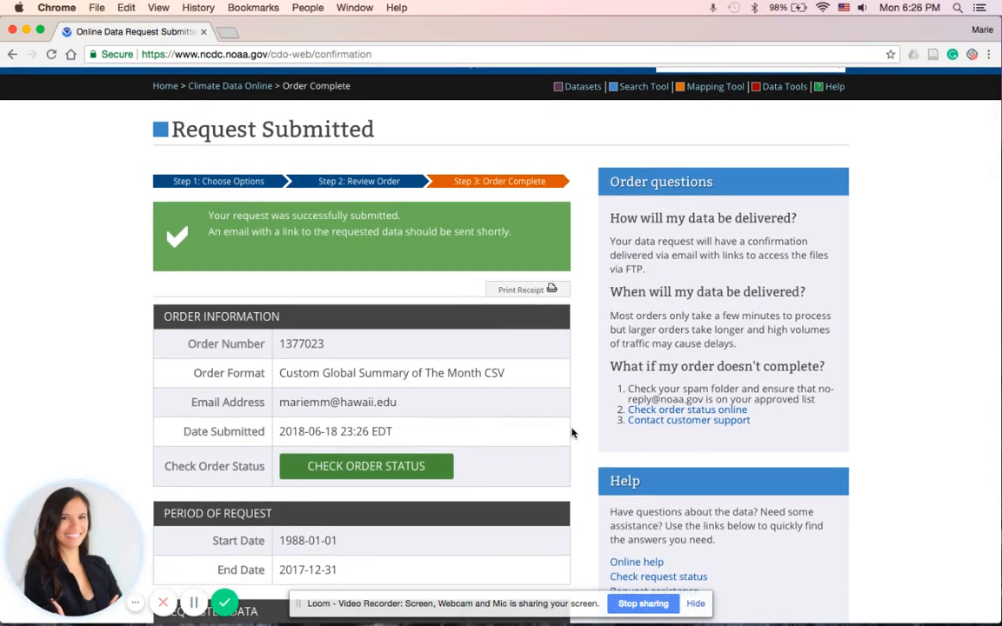
{"action": "scroll", "scroll_direction": "down", "scroll_amount": 3}
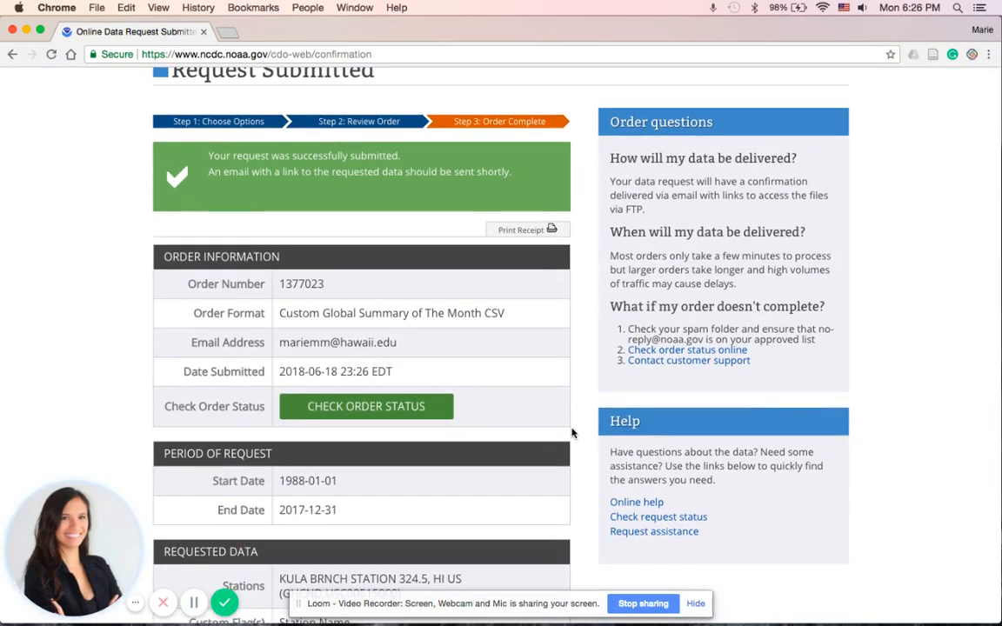
{"action": "scroll", "scroll_direction": "down", "scroll_amount": 3}
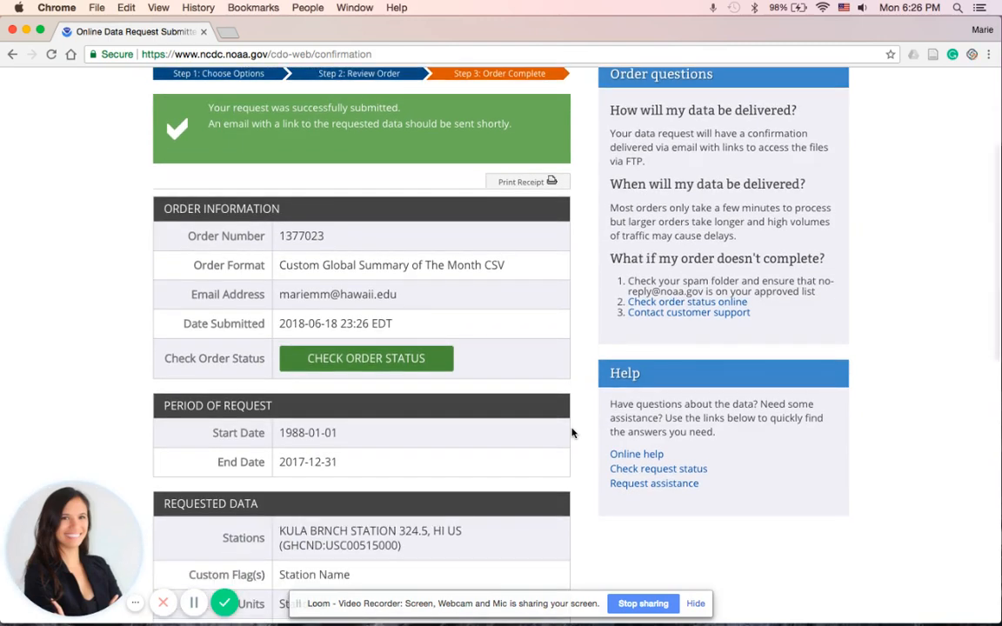
{"action": "scroll", "scroll_direction": "down", "scroll_amount": 3}
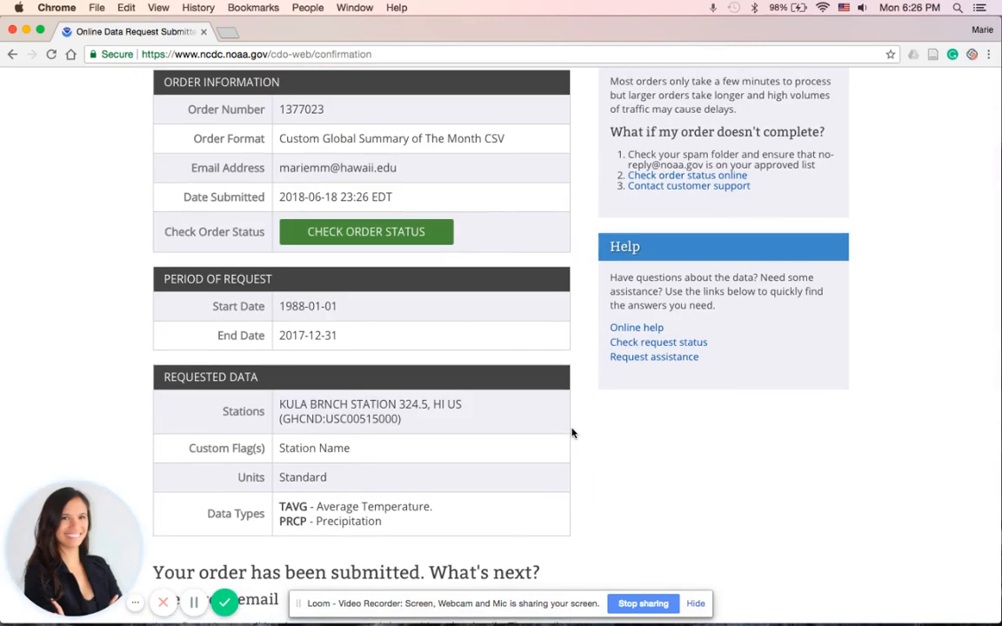